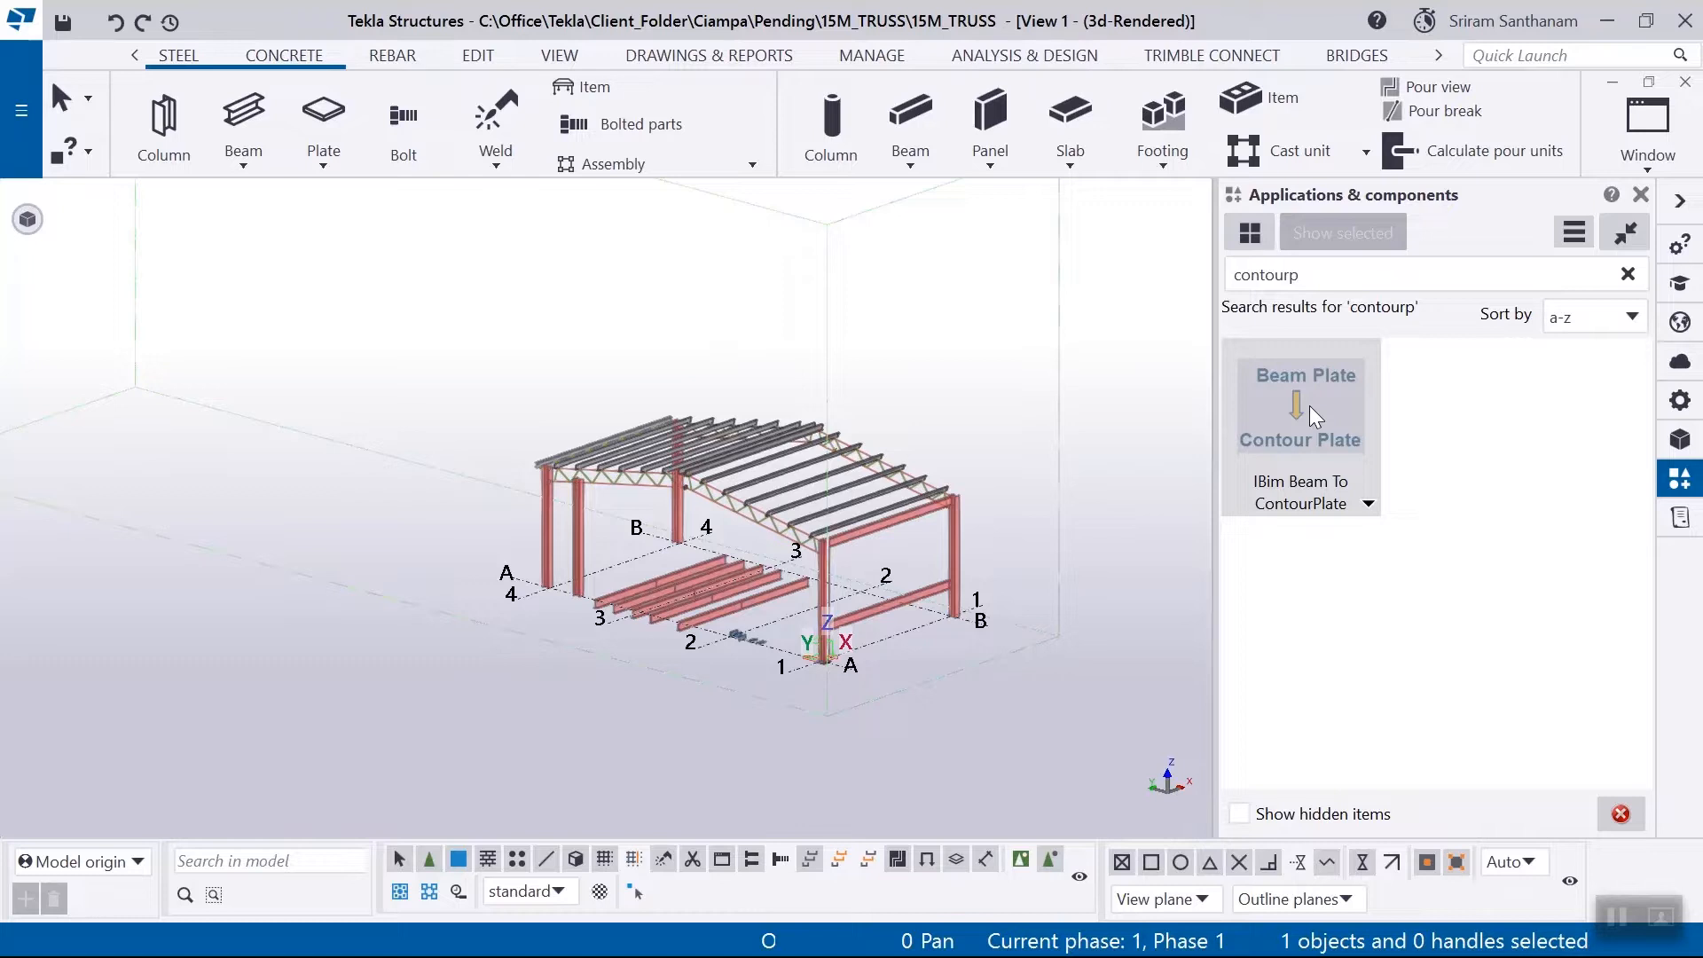
mouse_move(1649, 168)
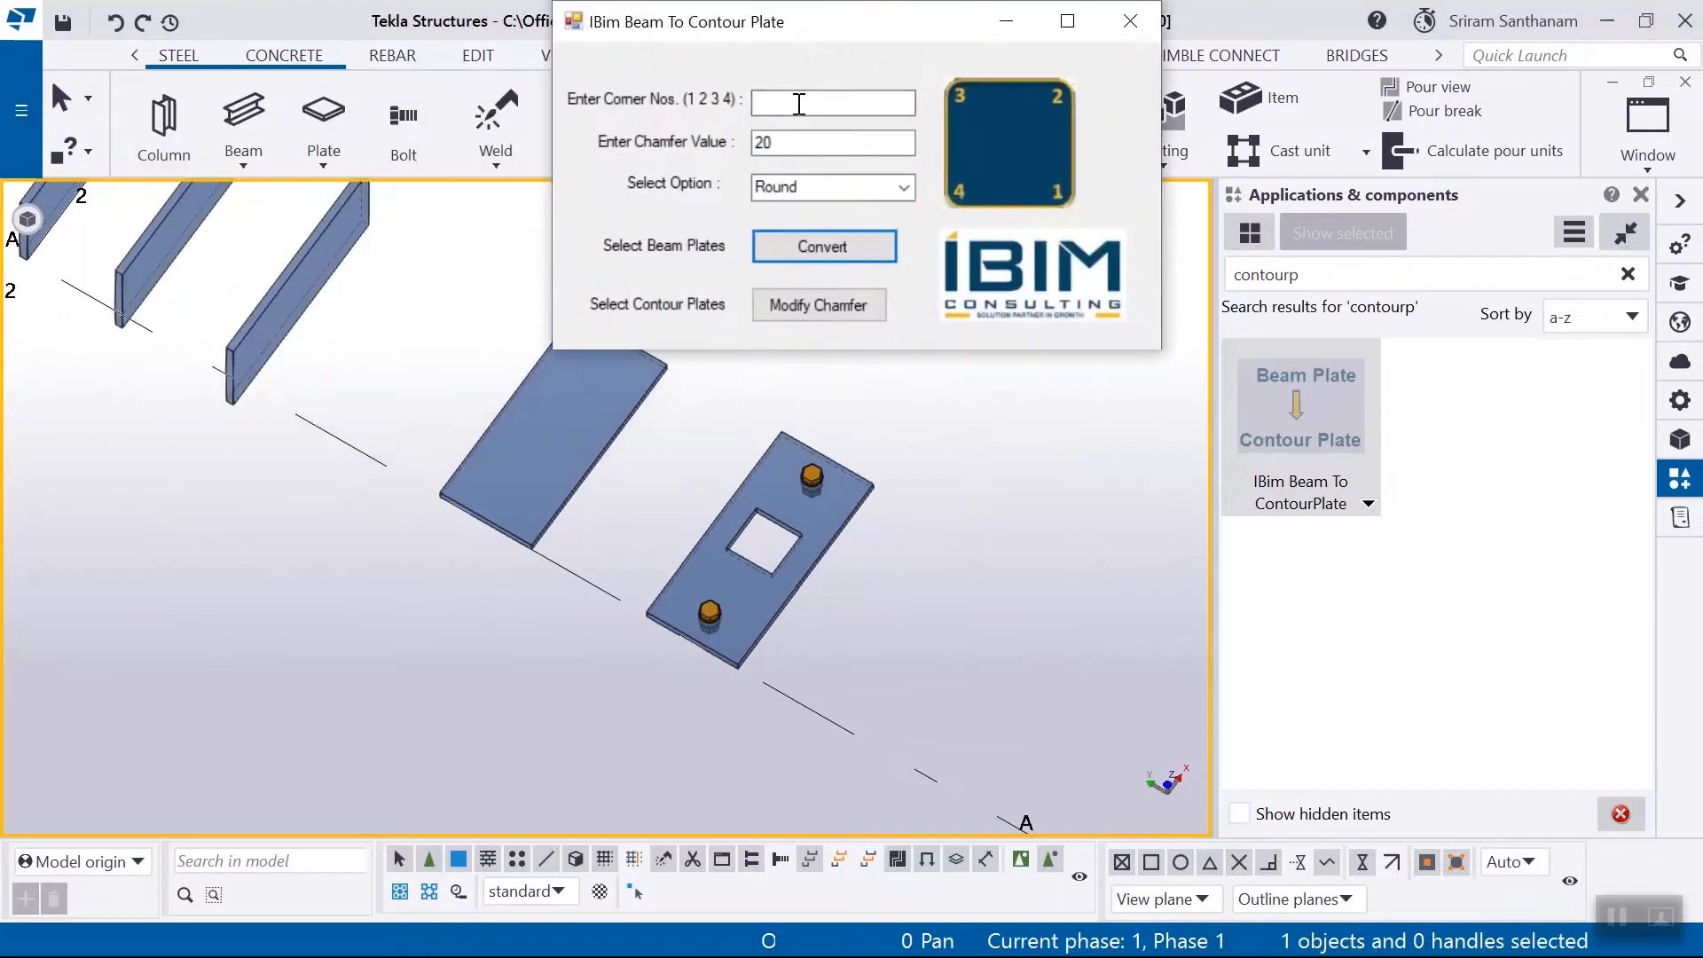
Set IBIM Beam To Contour Plate to corners 1 2 3 4, chamfer 20, Round finish.
type("1 2 3")
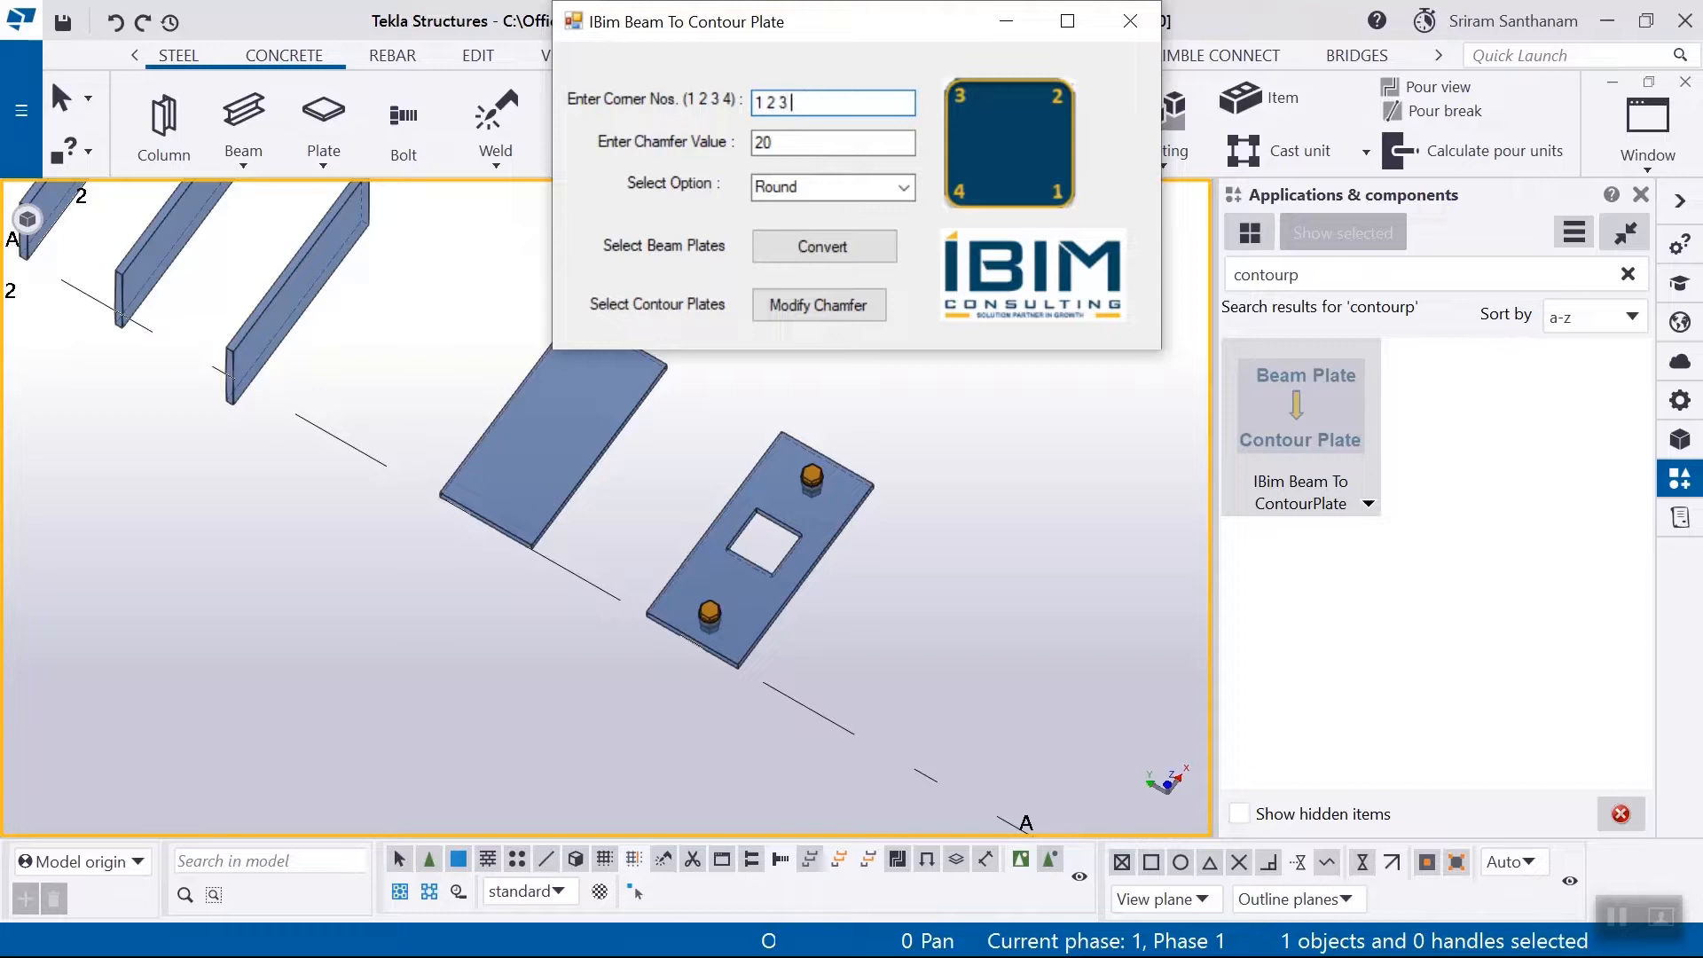
type("4")
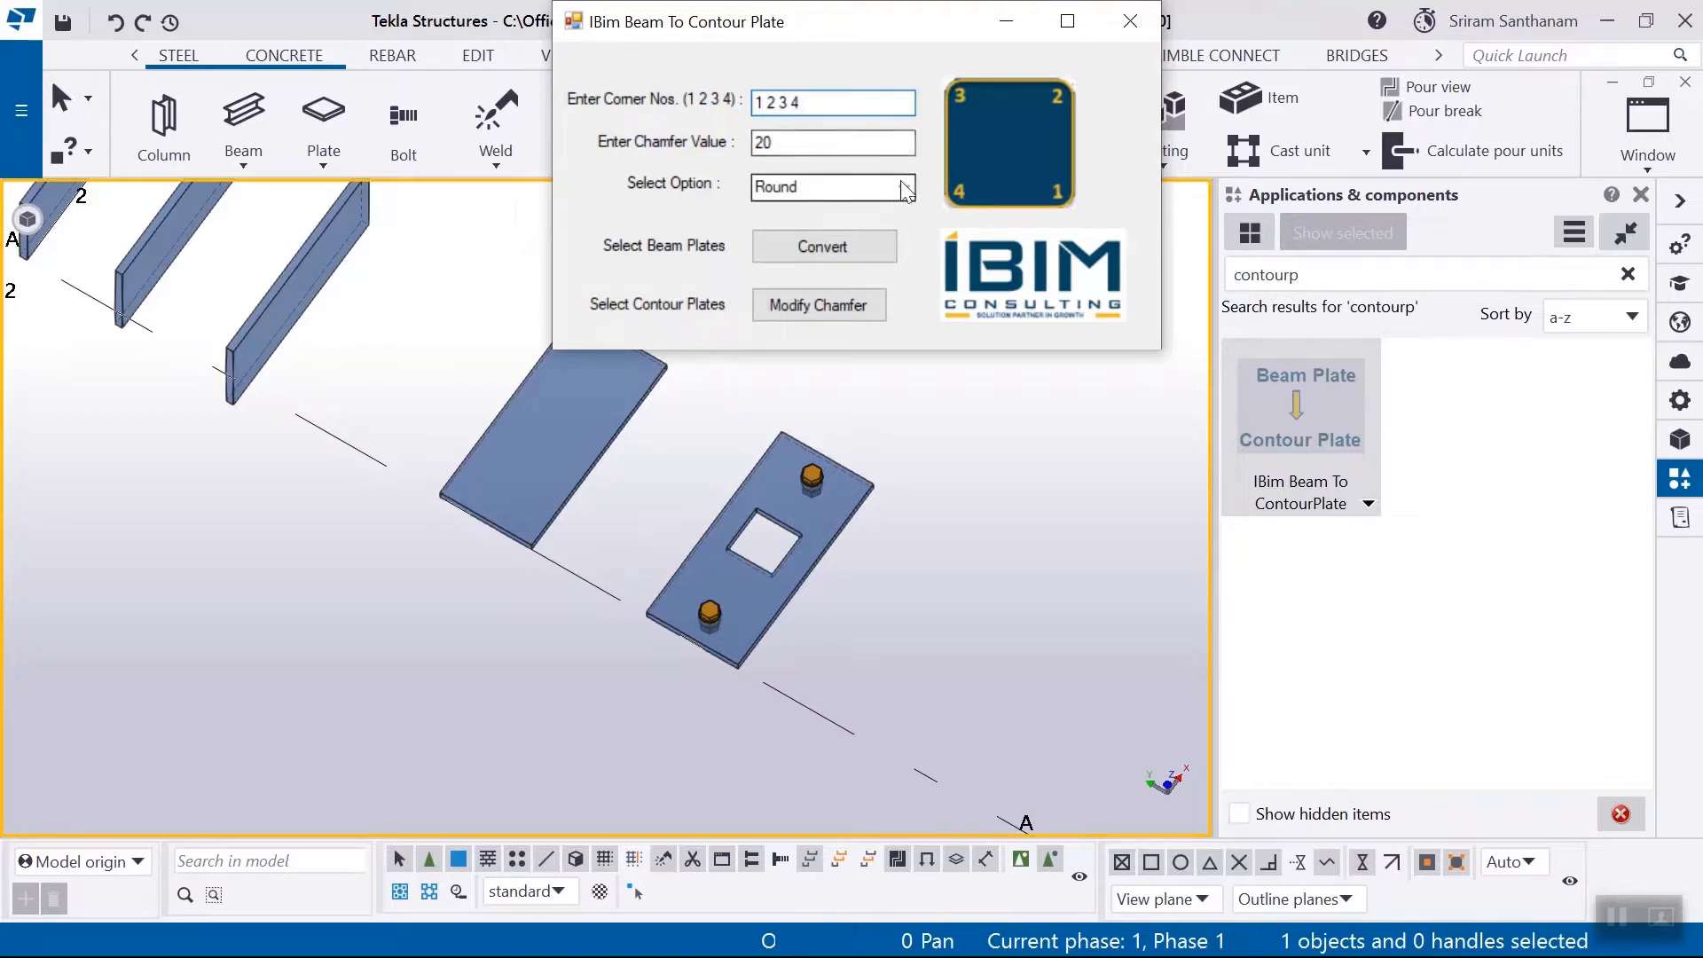
left_click(902, 187)
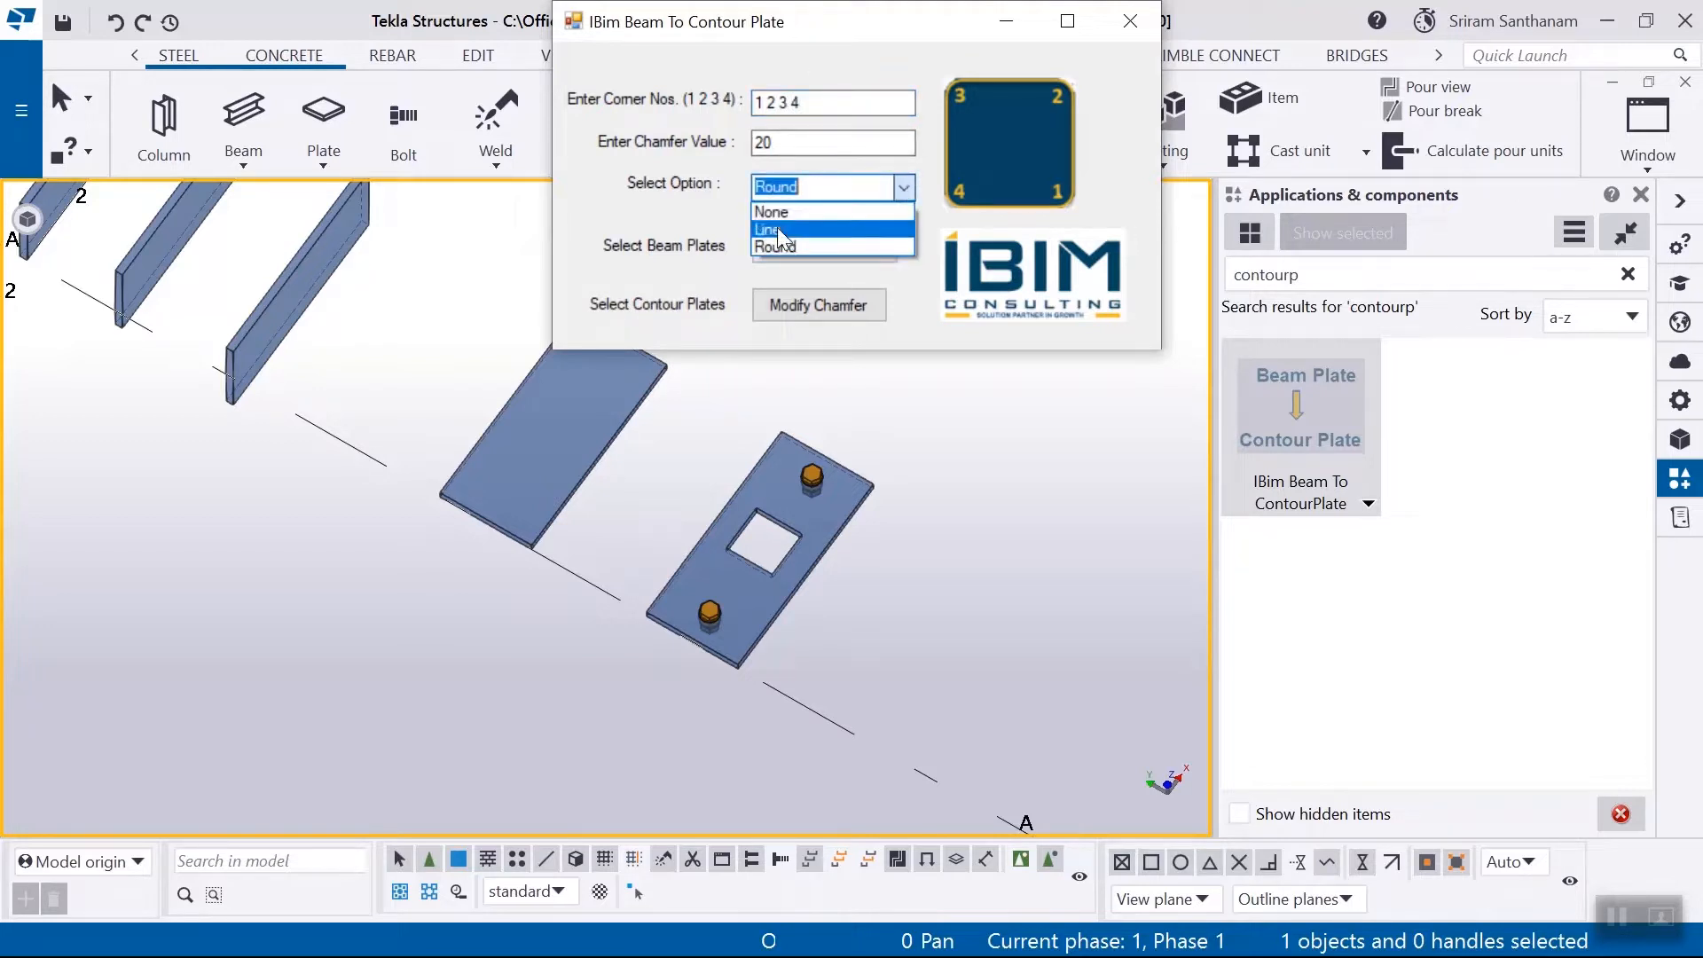
left_click(773, 246)
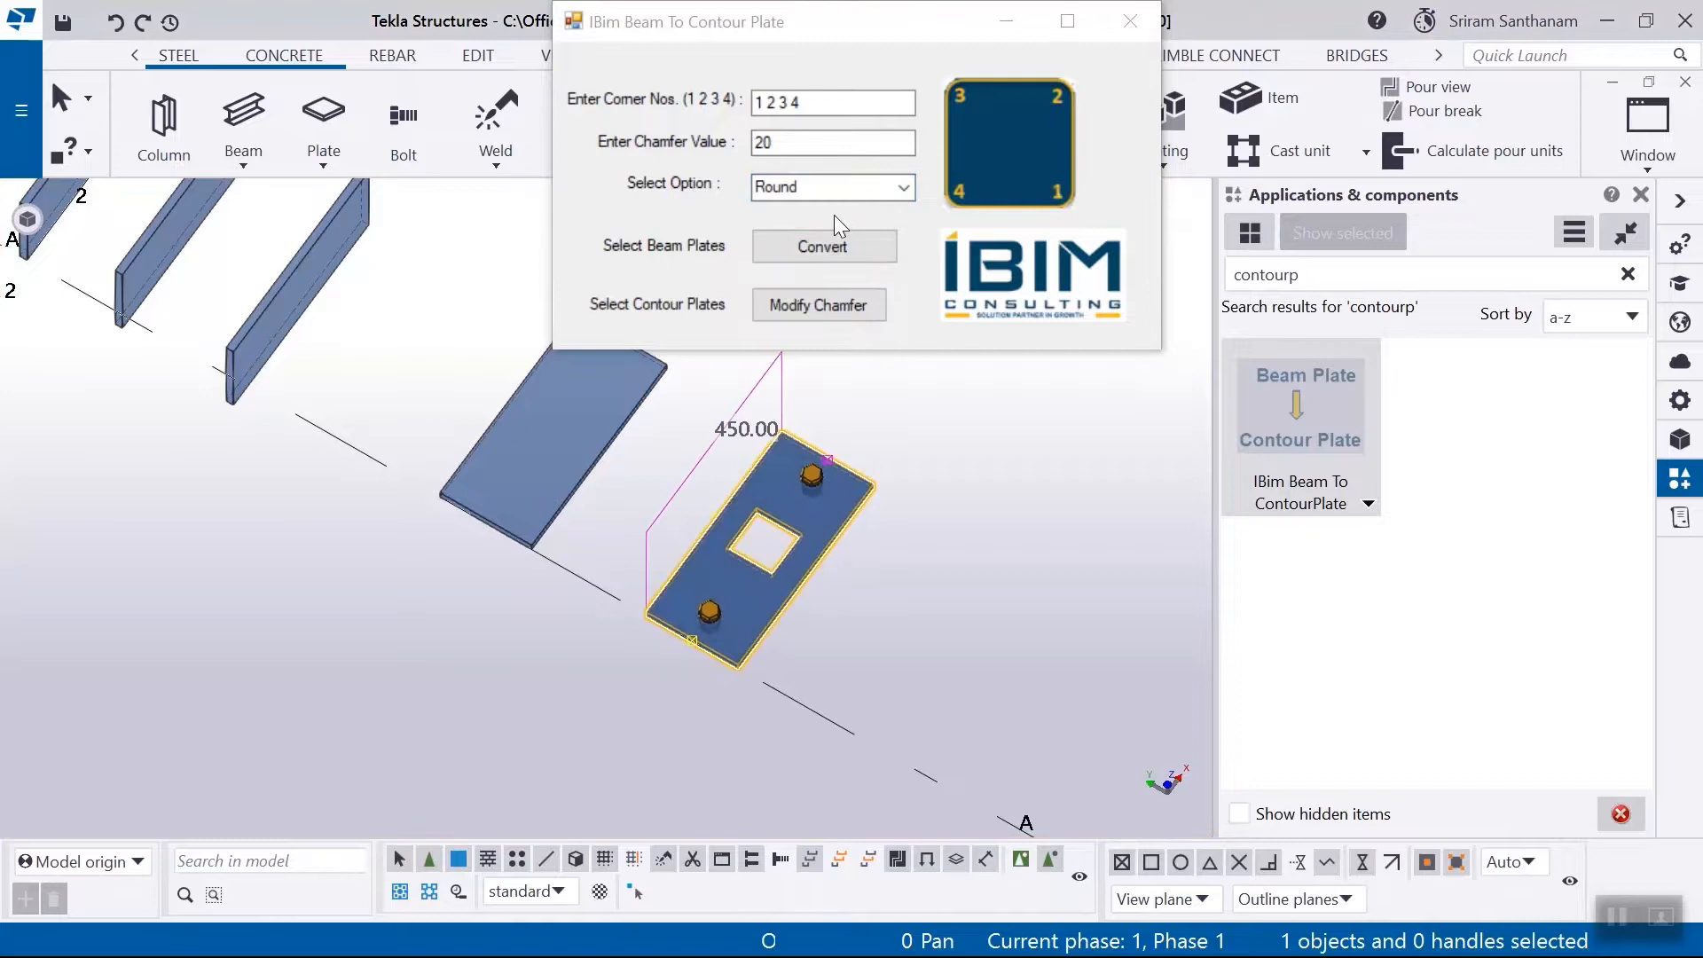
Convert the bolted square-hole plate to a rounded contour plate and interrupt the command.
left_click(824, 246)
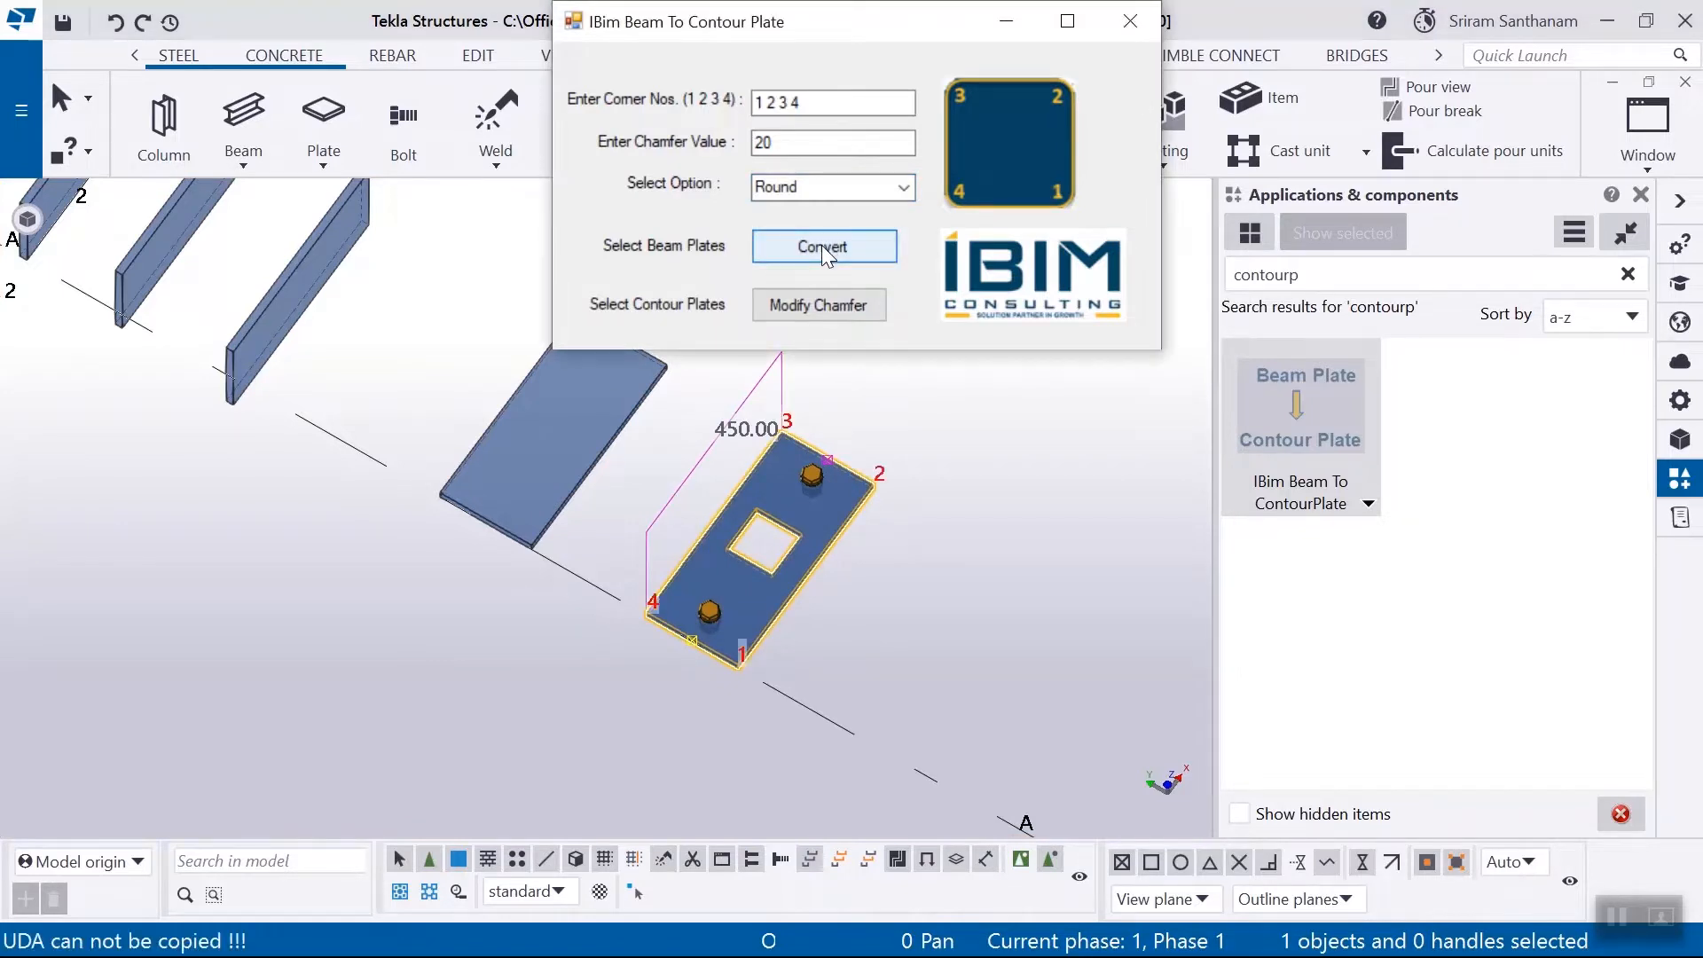
left_click(824, 246)
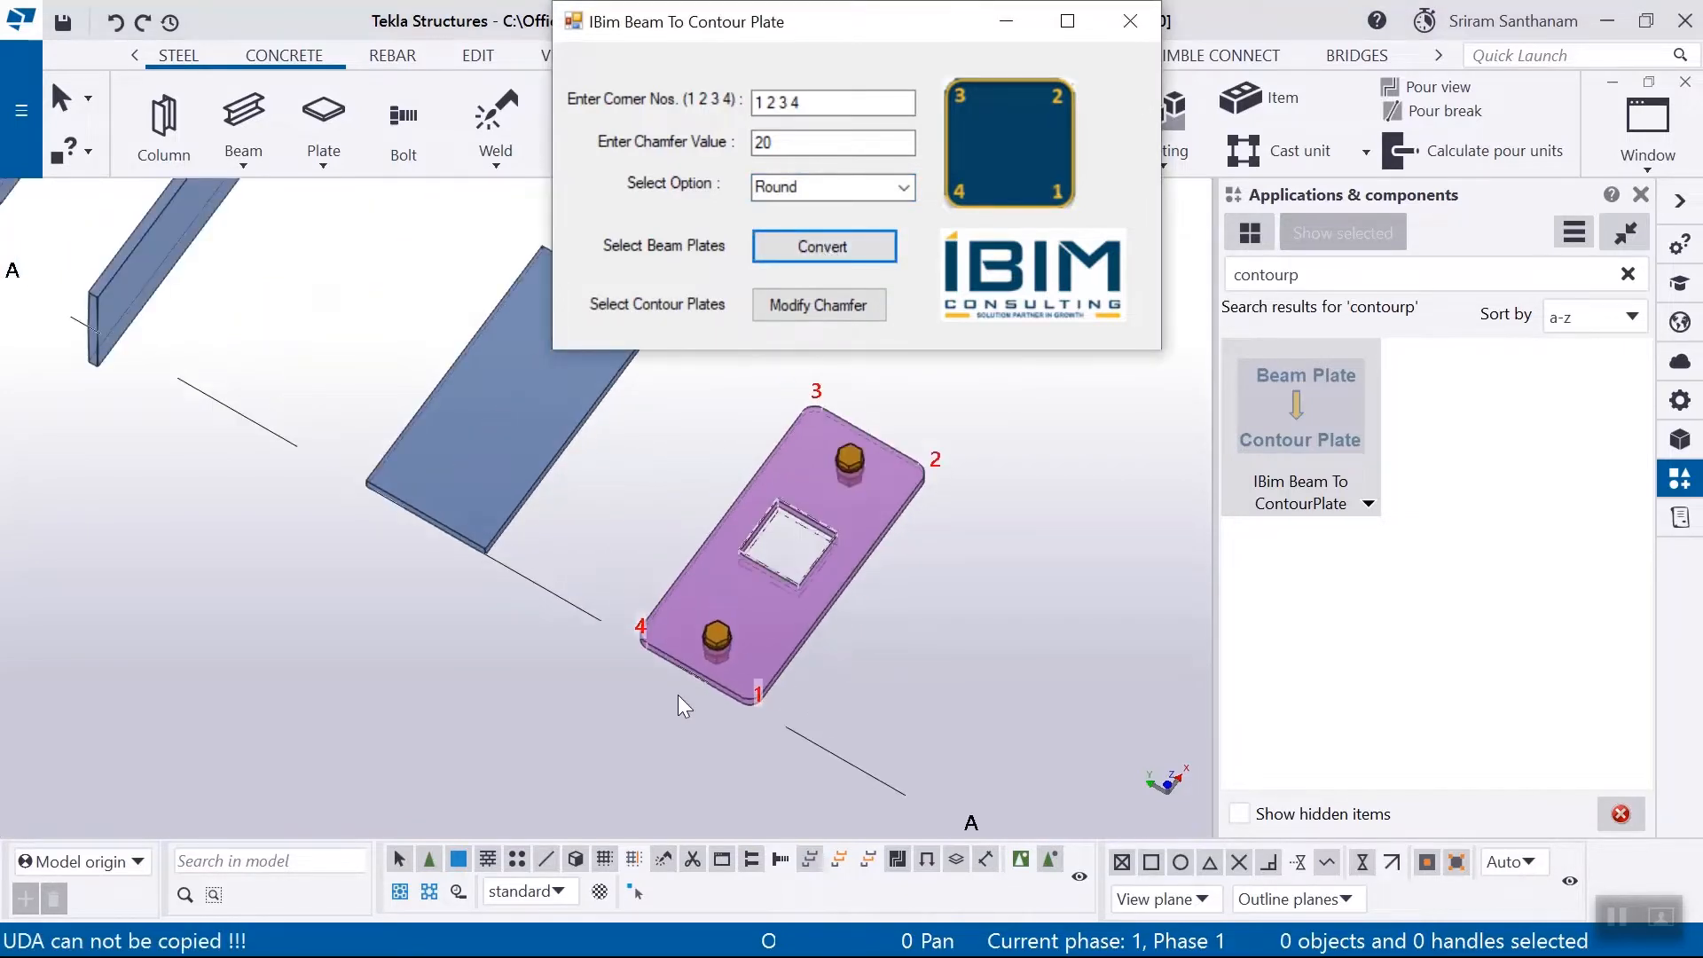
right_click(717, 640)
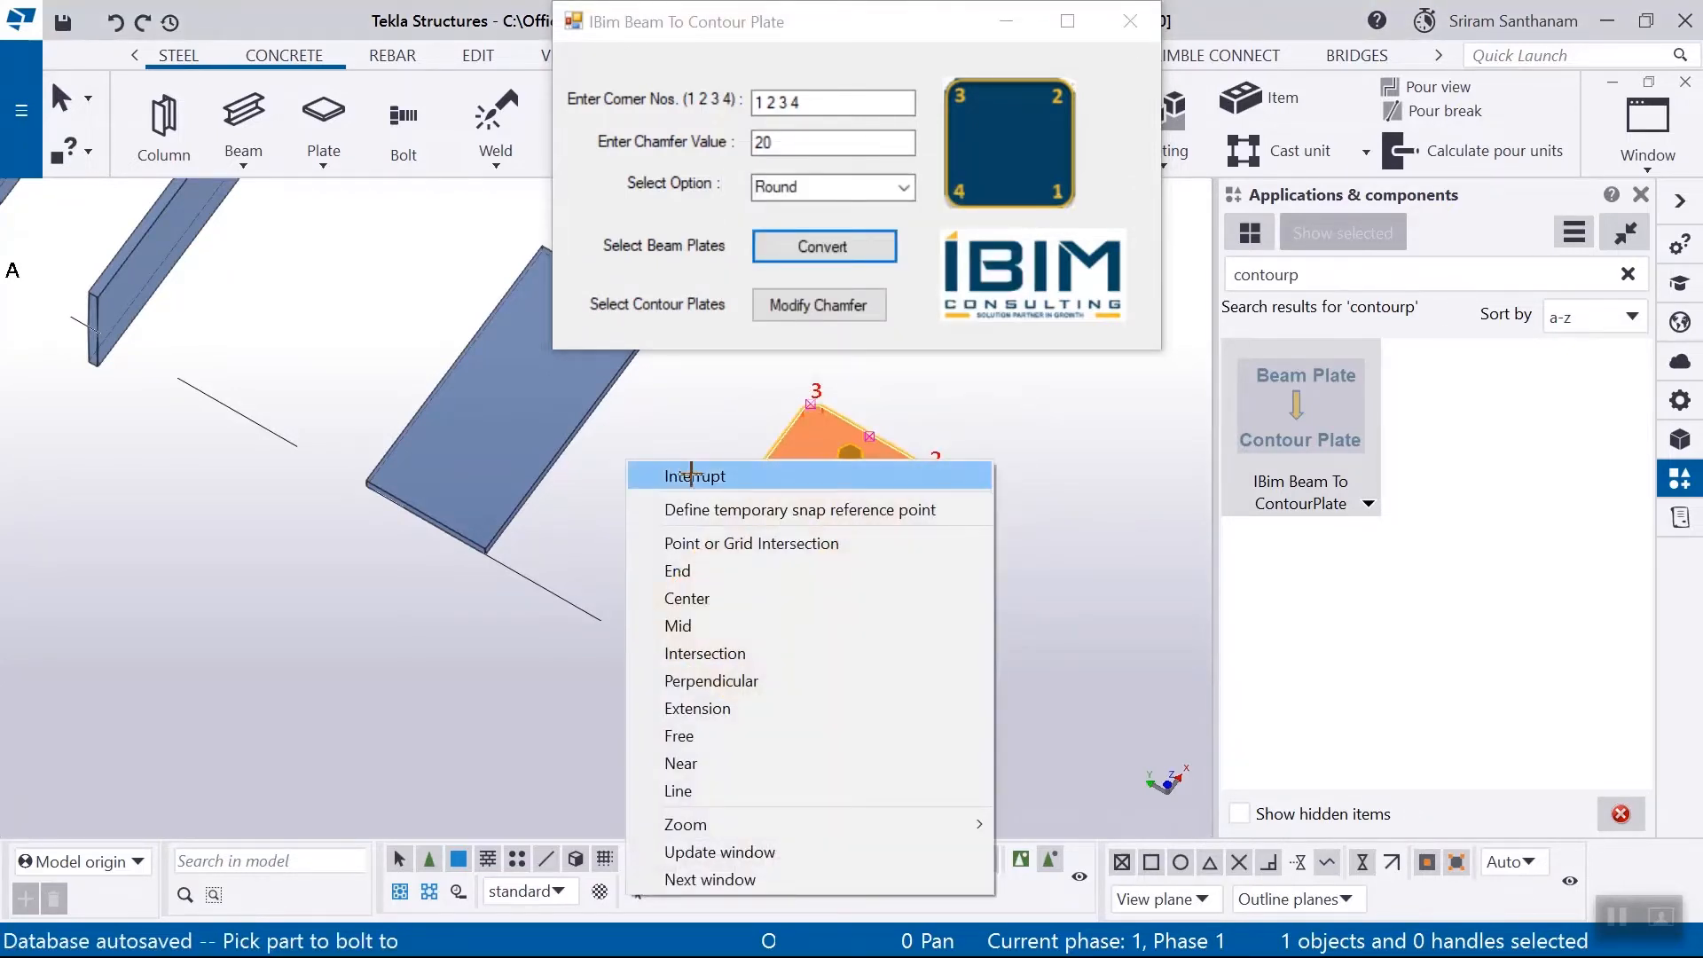
left_click(693, 476)
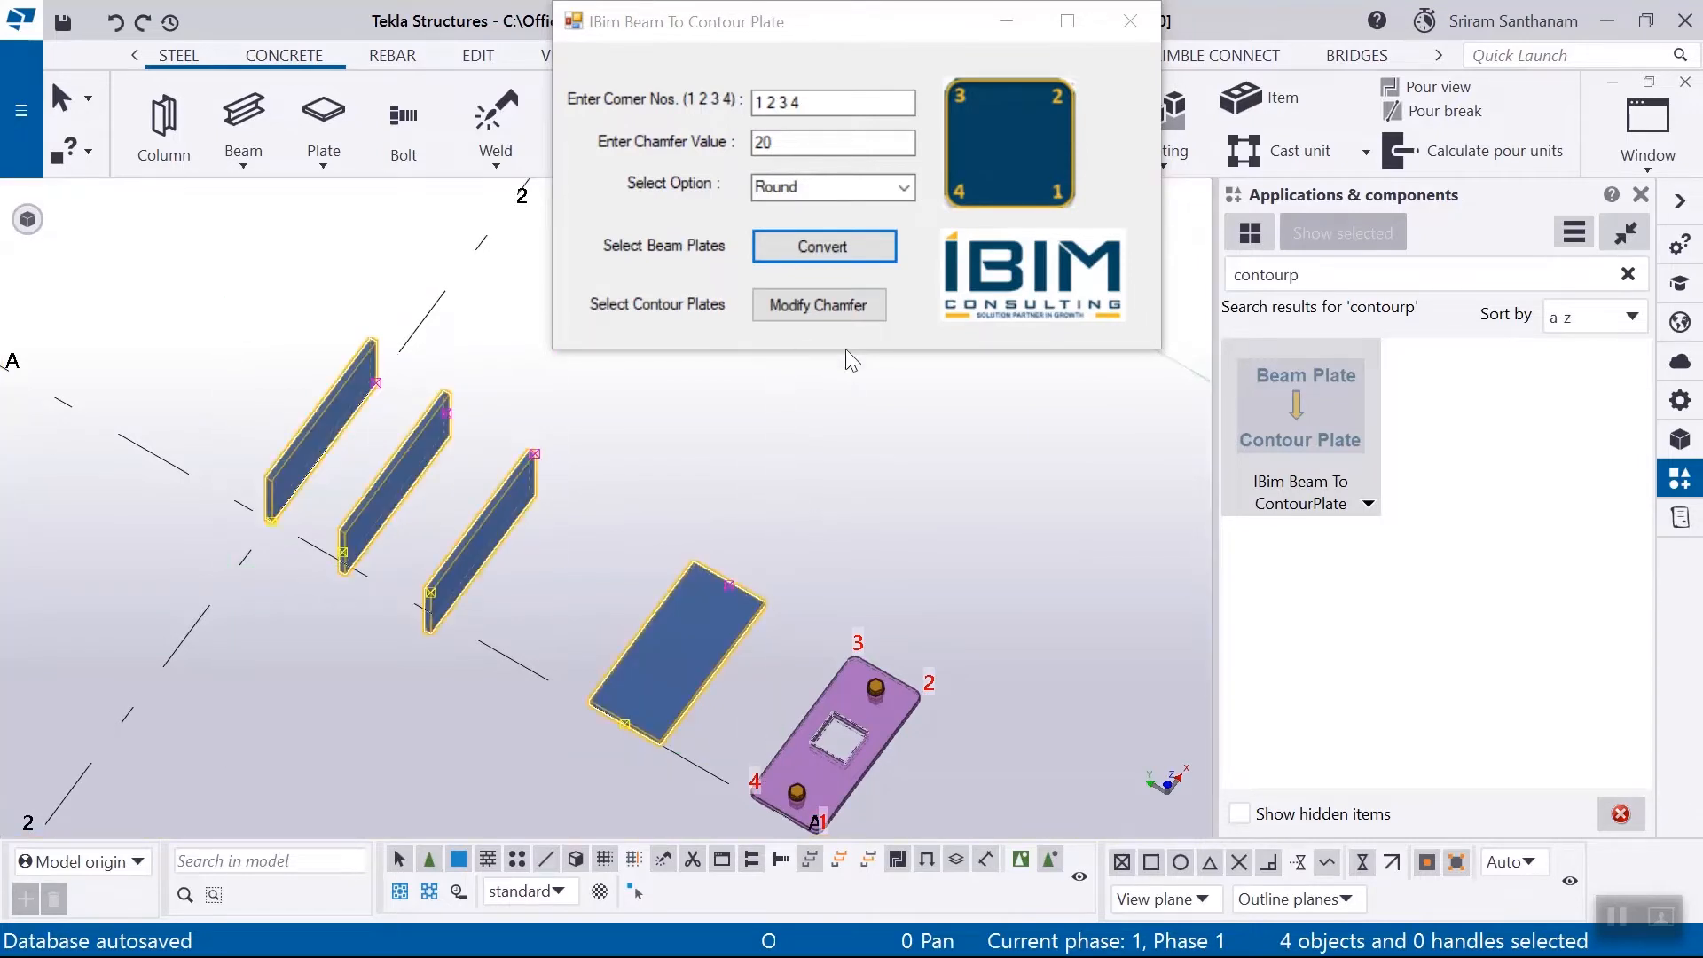
Convert the three cleats and plain plate, then change Corner Nos. to 2 3.
left_click(823, 246)
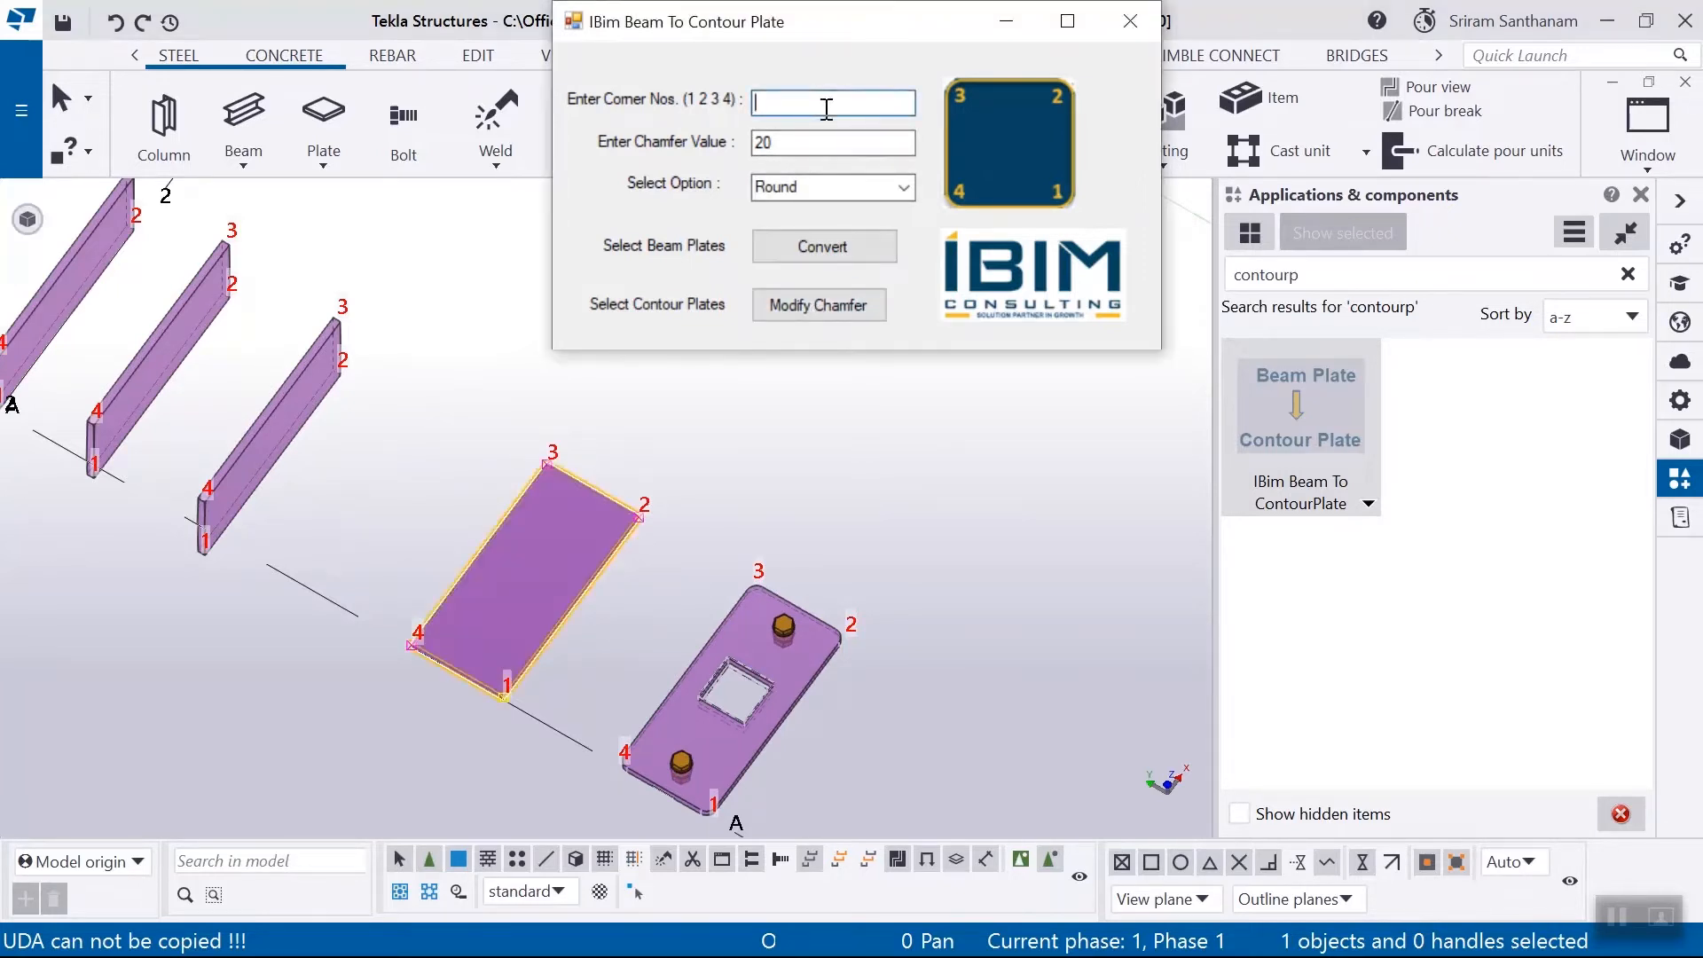
type("2 3")
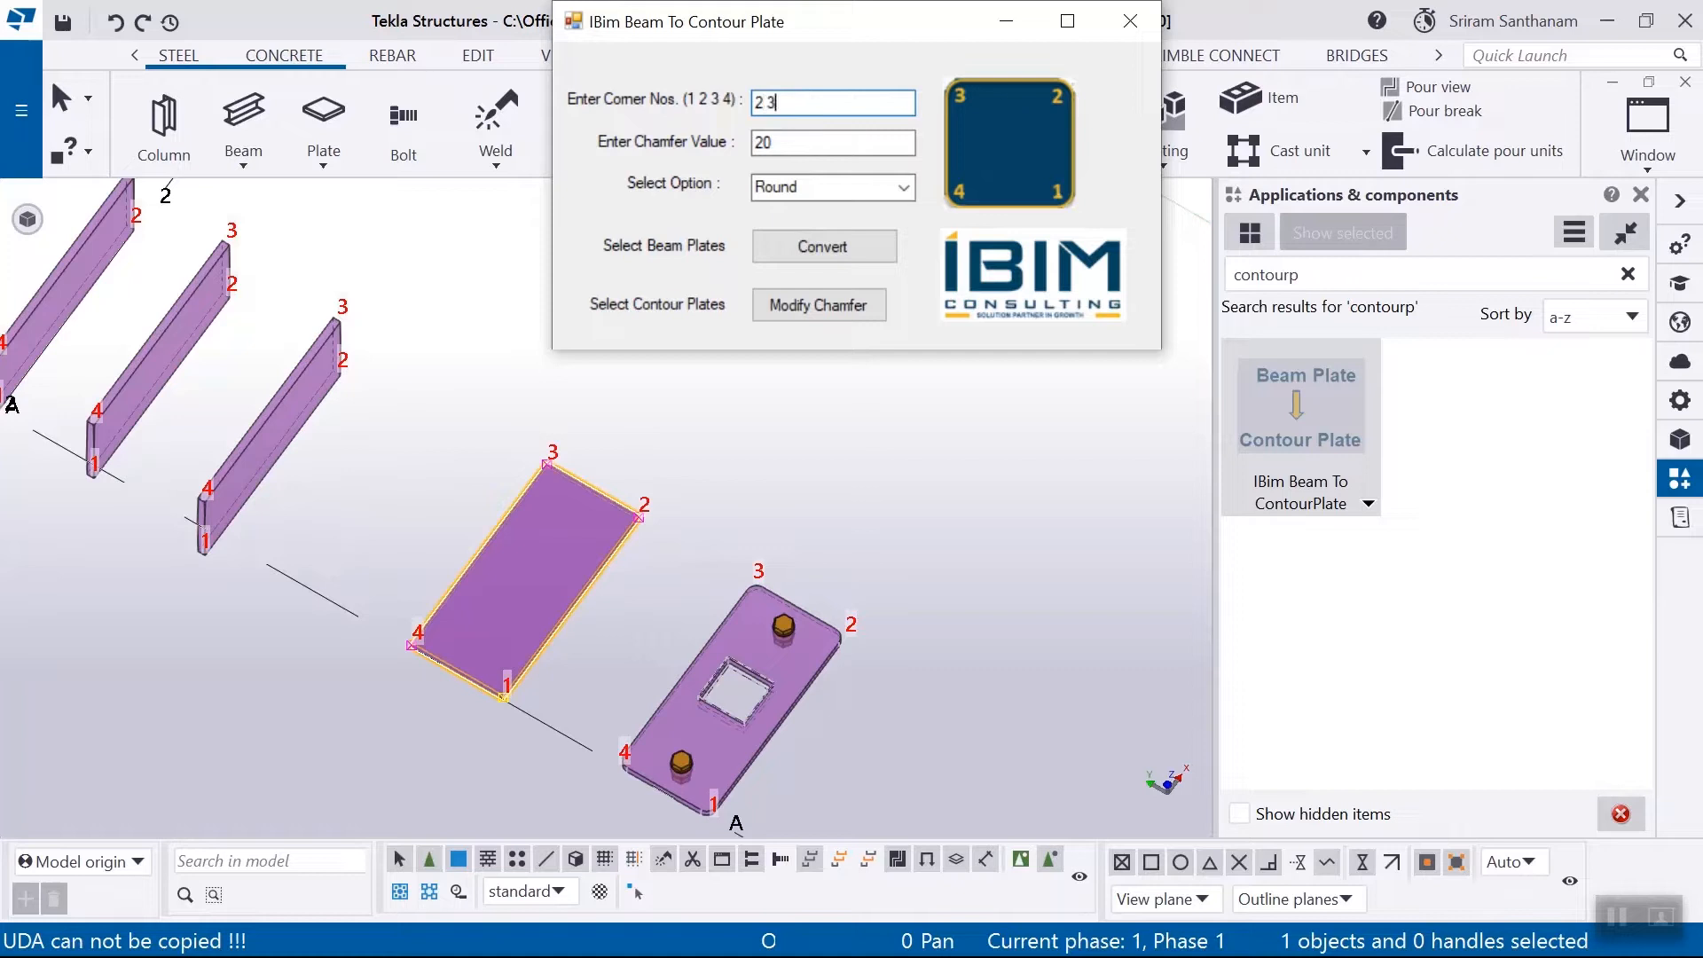
left_click(823, 246)
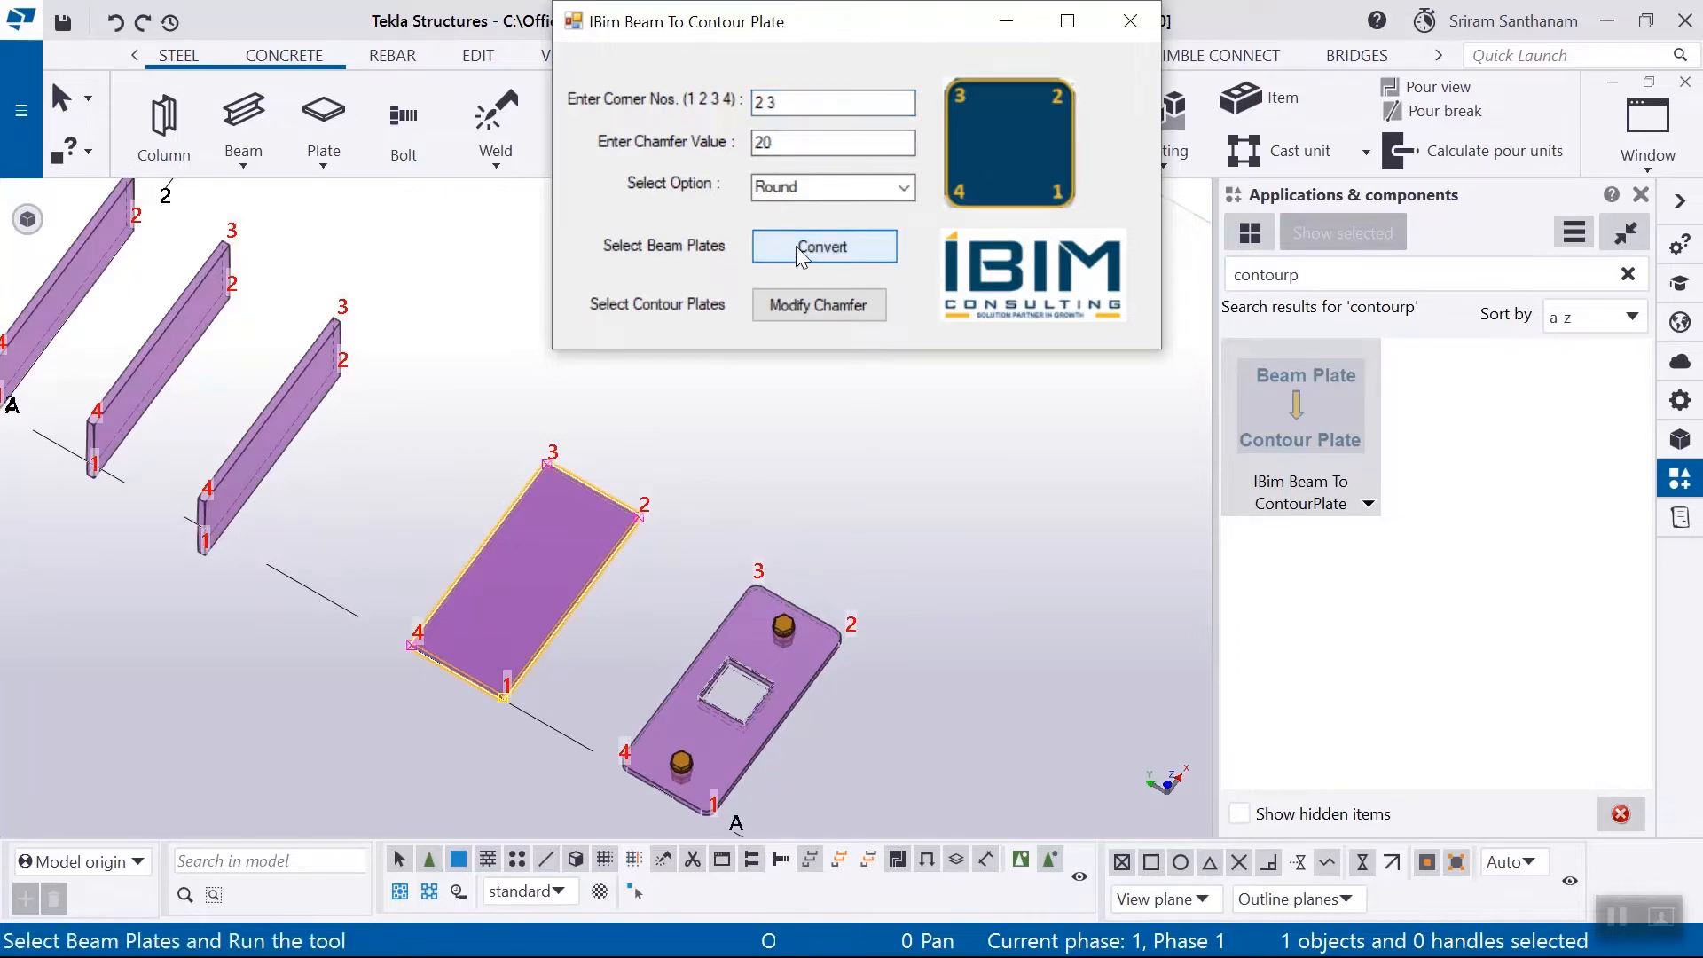
left_click(817, 304)
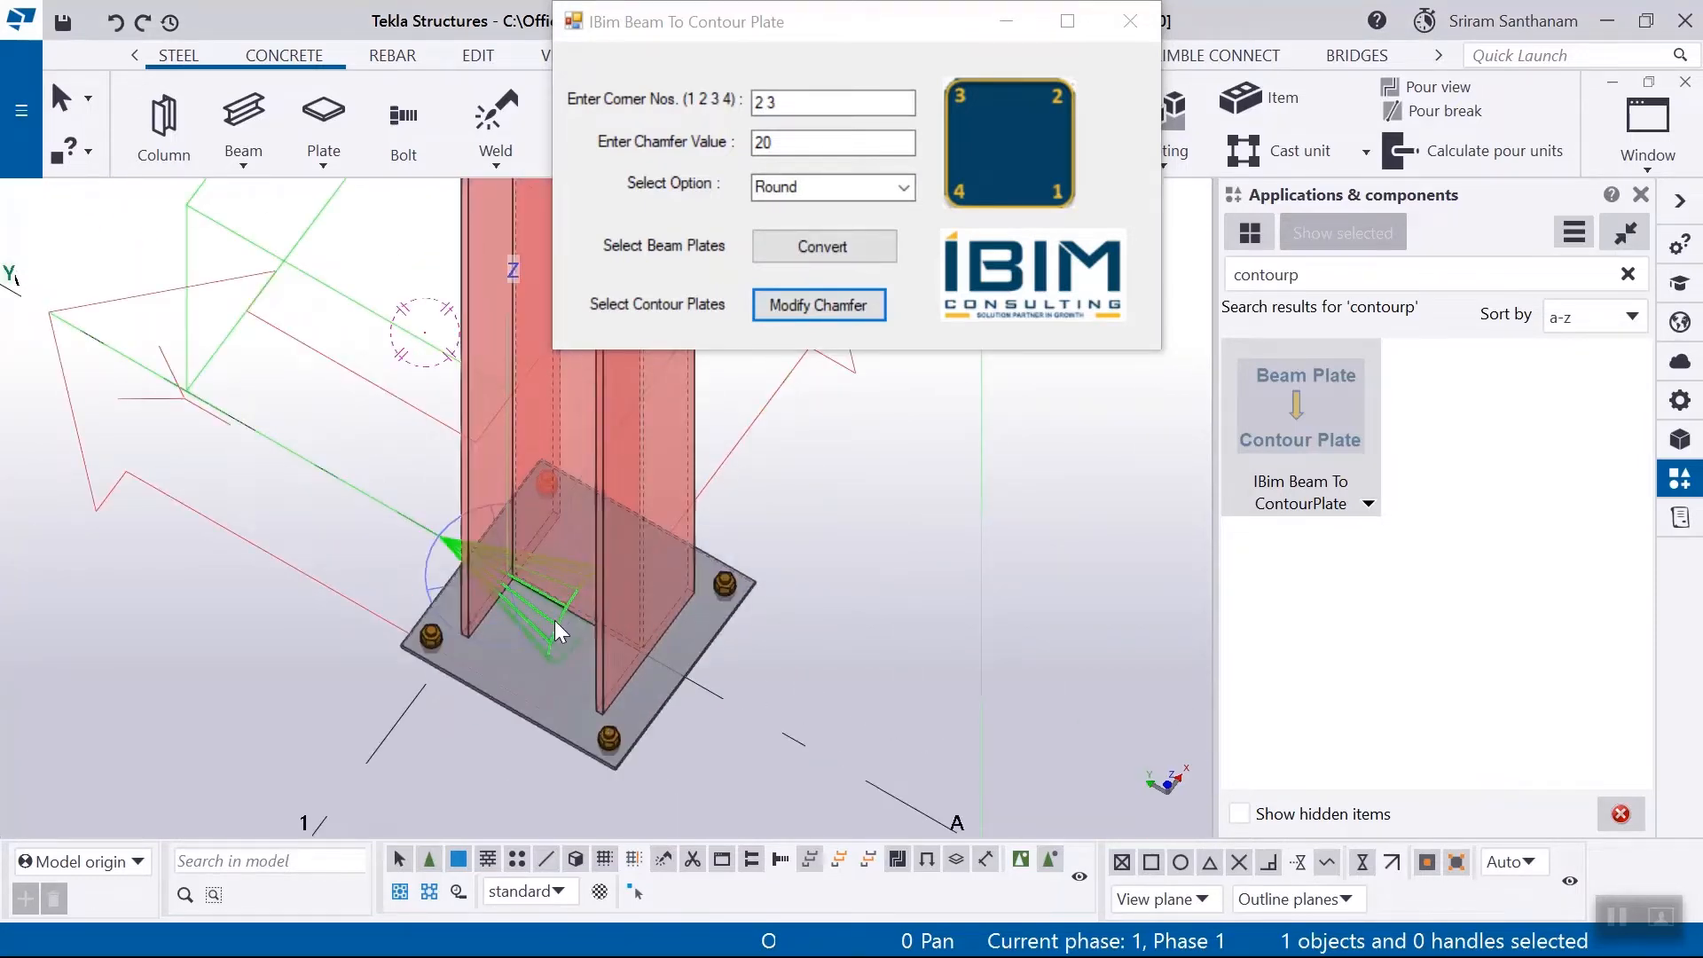
Convert the column base plate with chamfers on corners 2 and 3, then deselect.
left_click(560, 630)
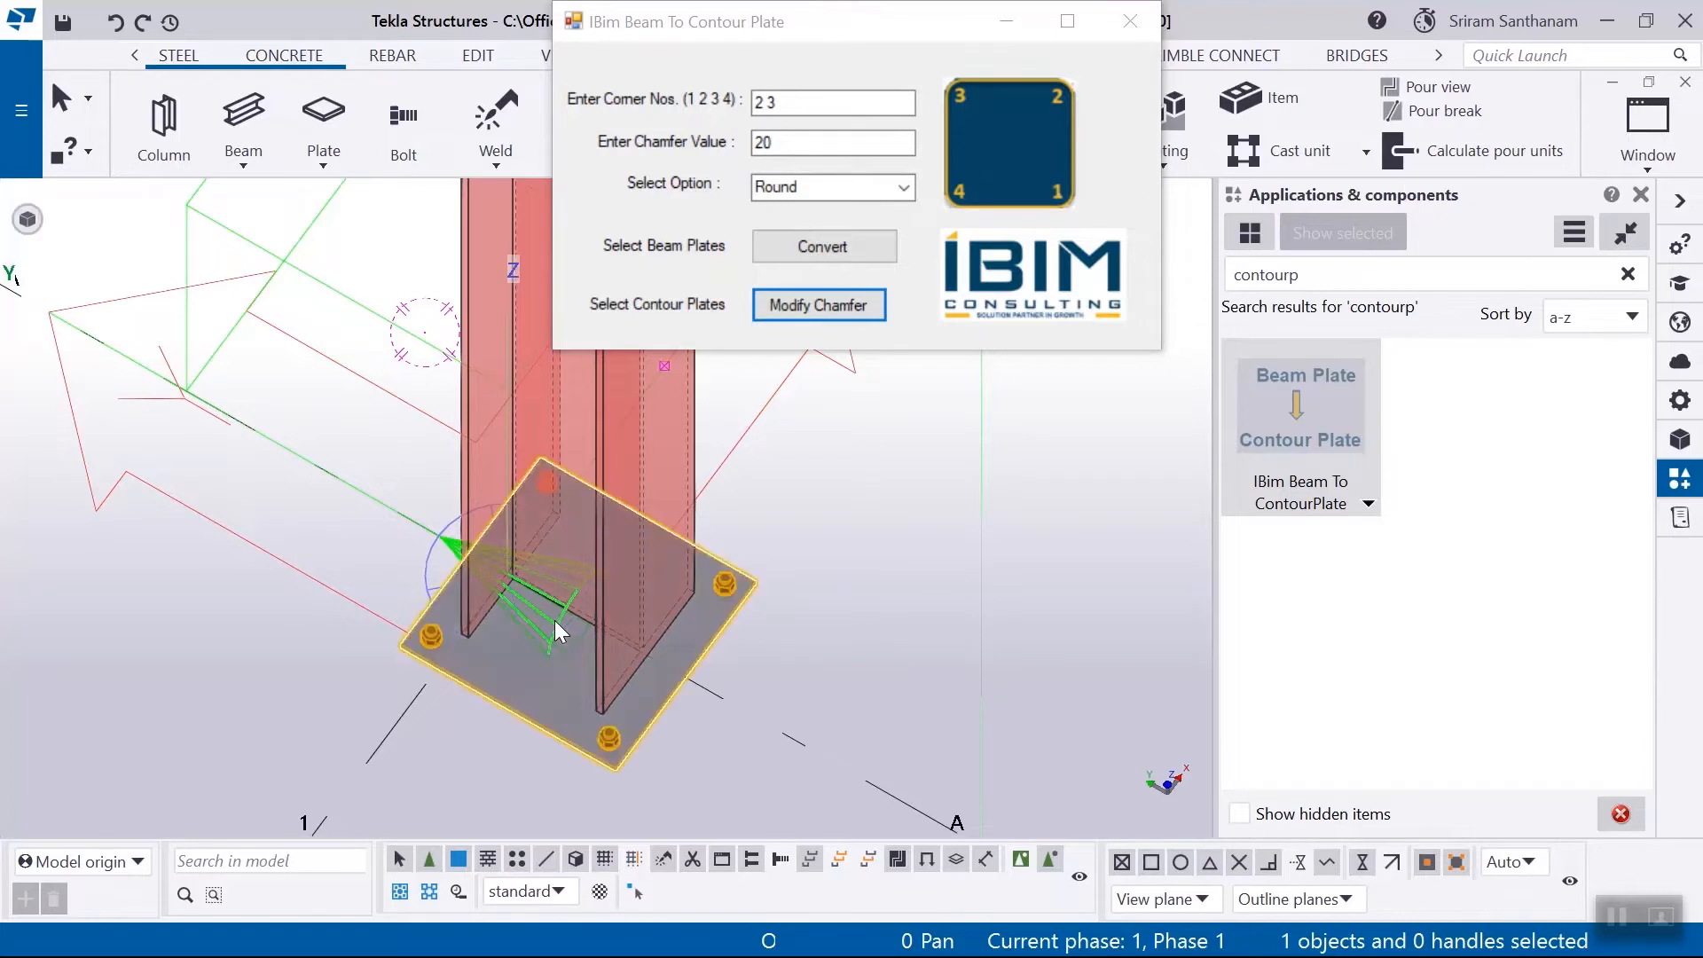
left_click(824, 247)
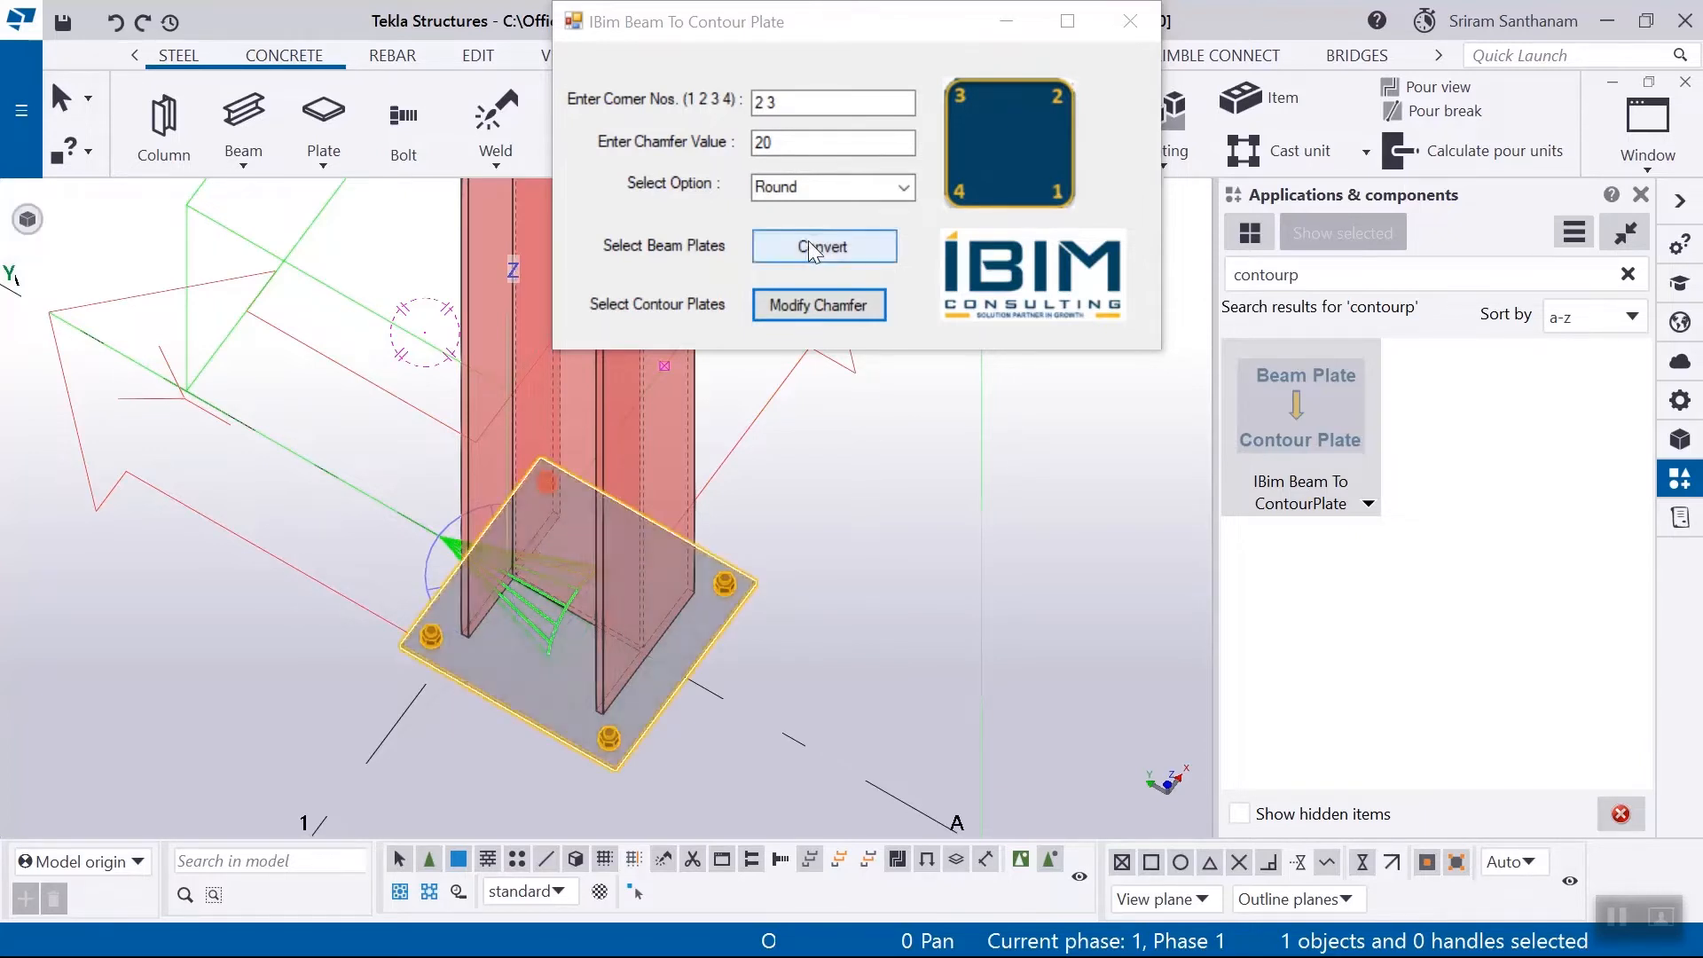
left_click(823, 246)
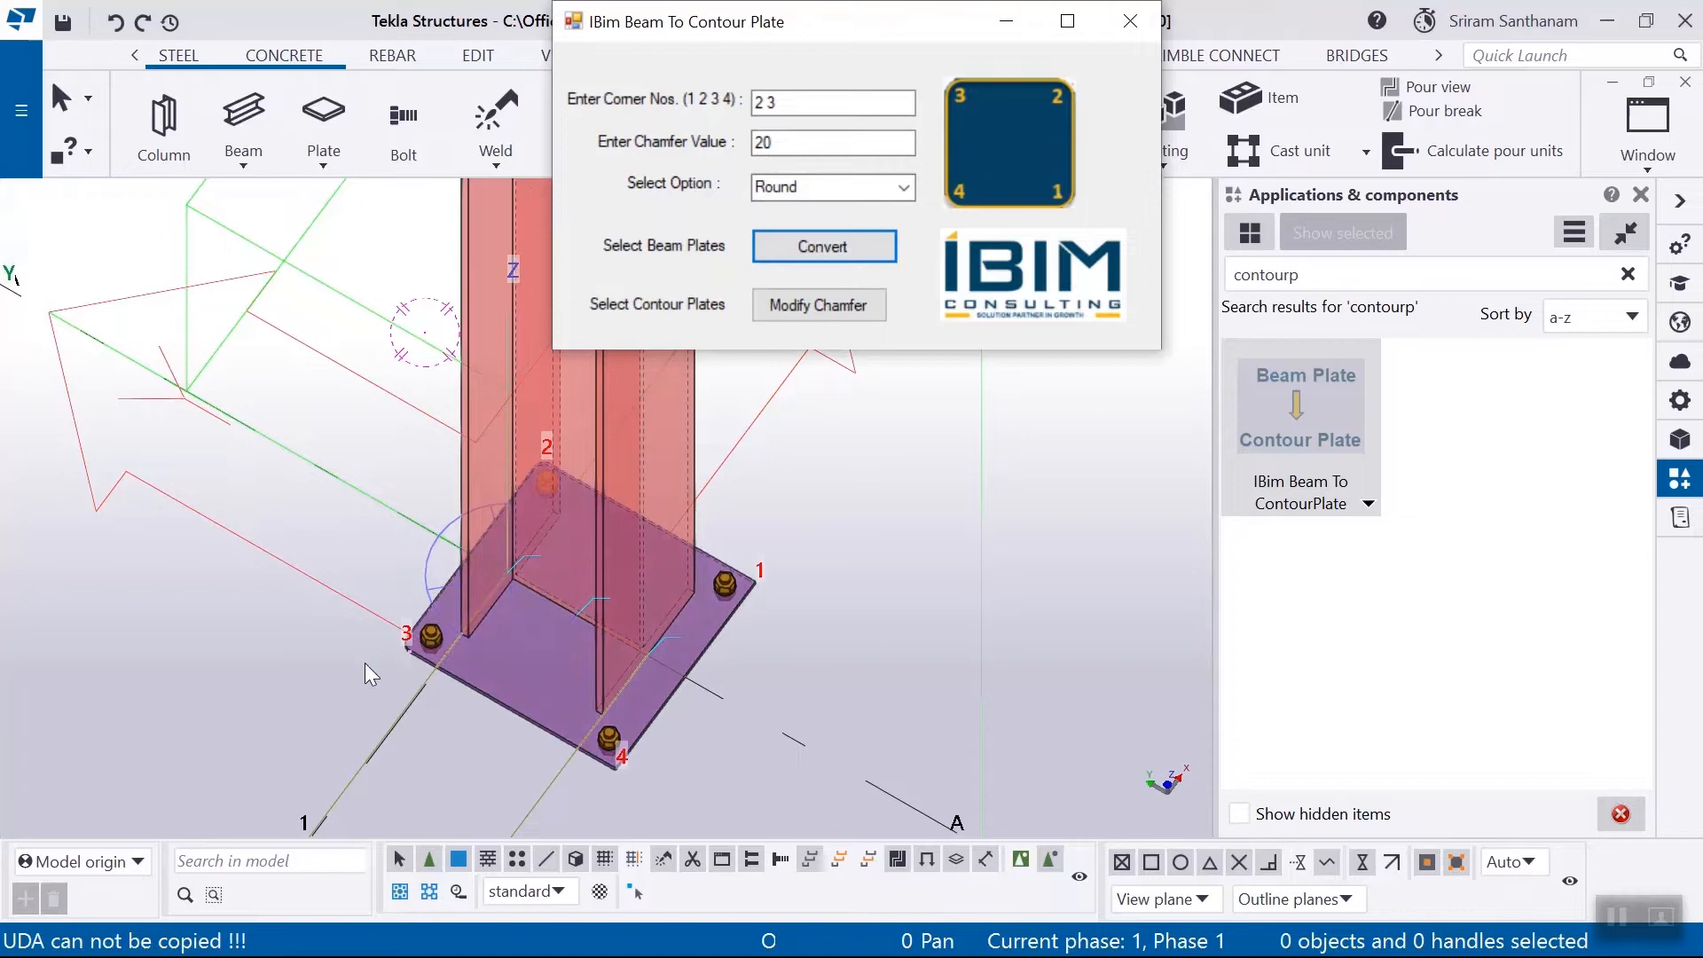
left_click(1648, 150)
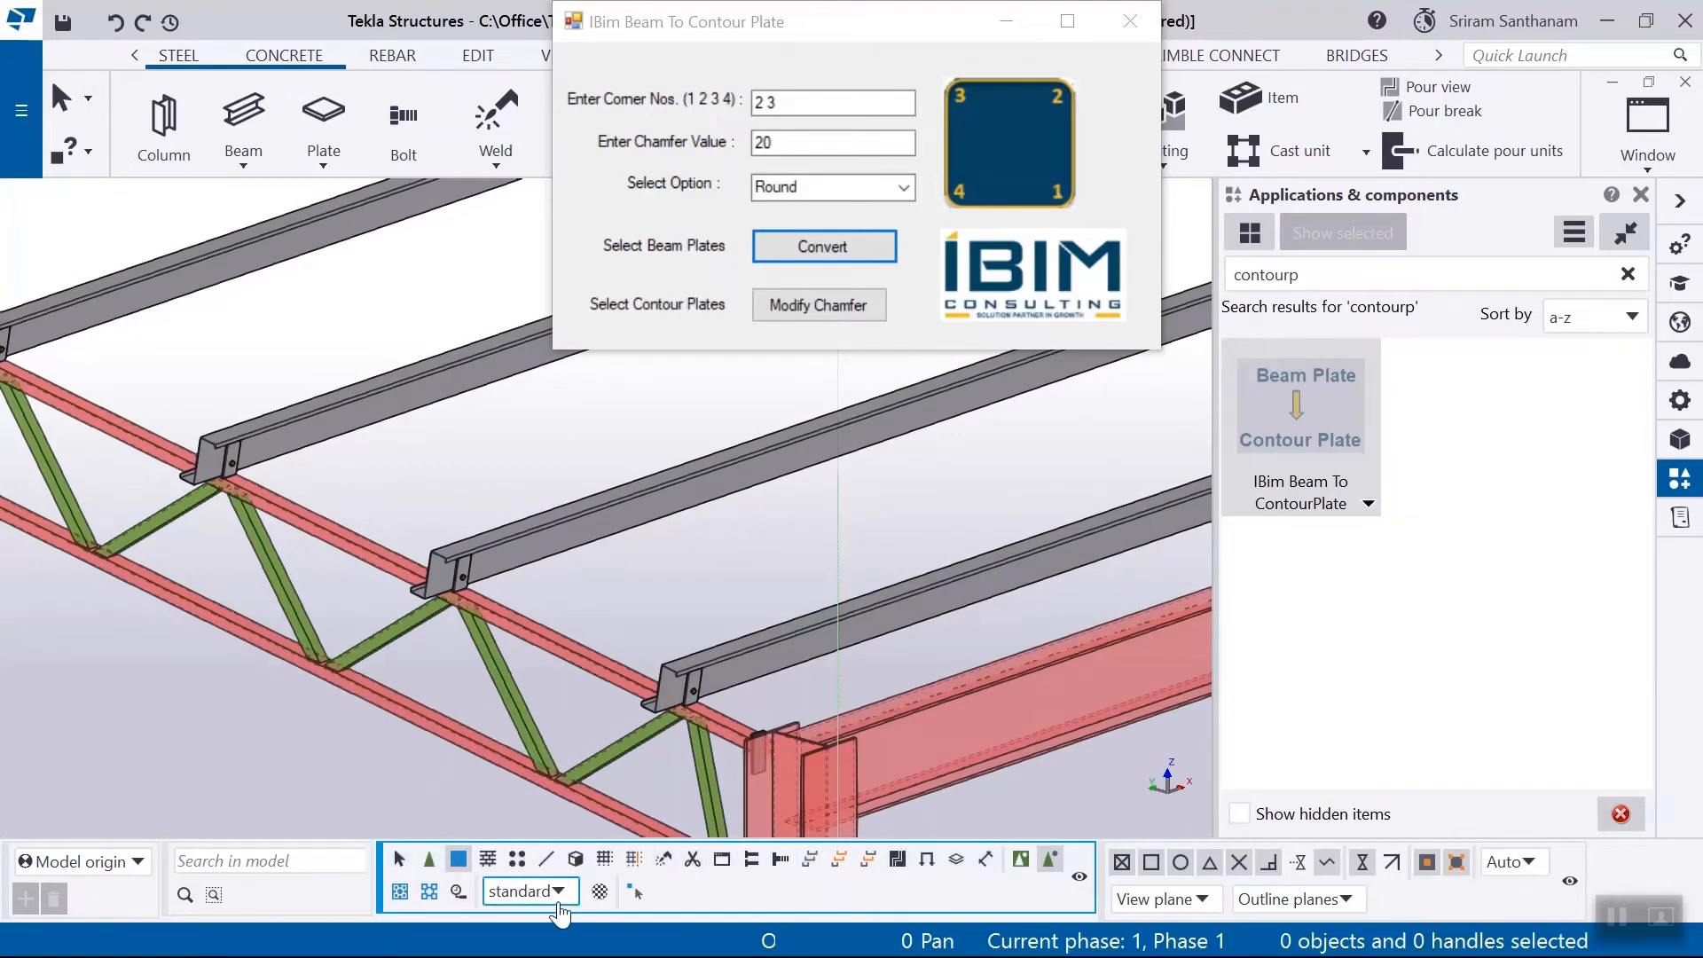
Filter the selection to Purlin_Cleat and convert the 22 purlin cleats.
left_click(557, 891)
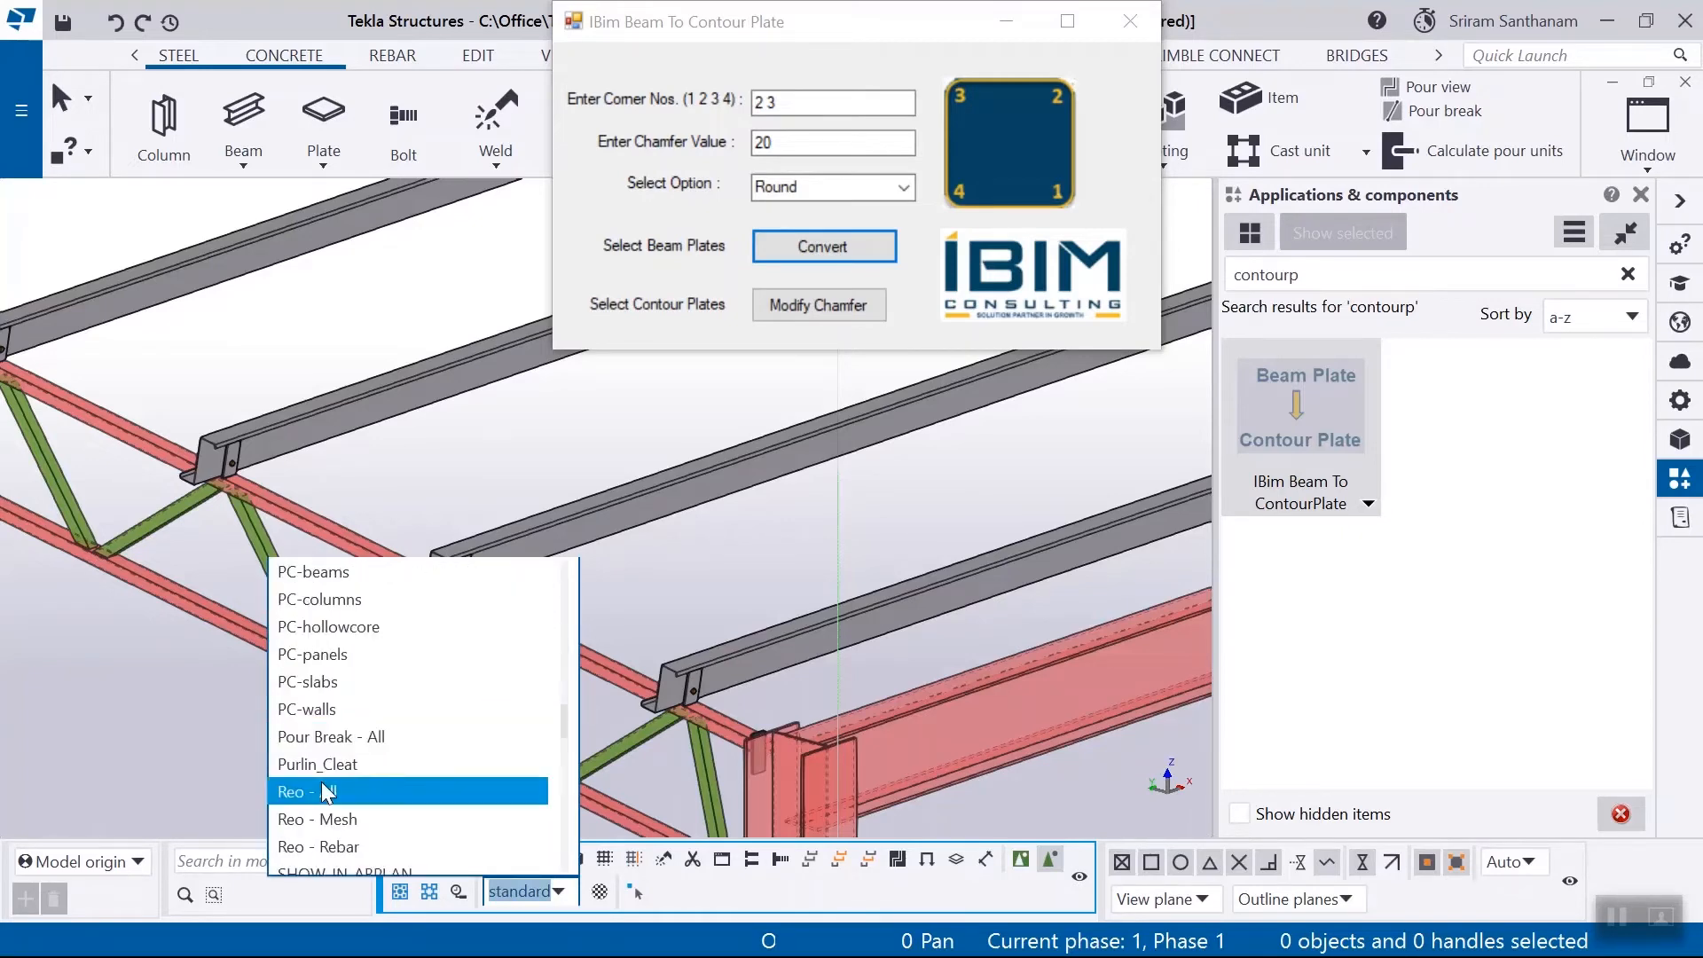
left_click(318, 765)
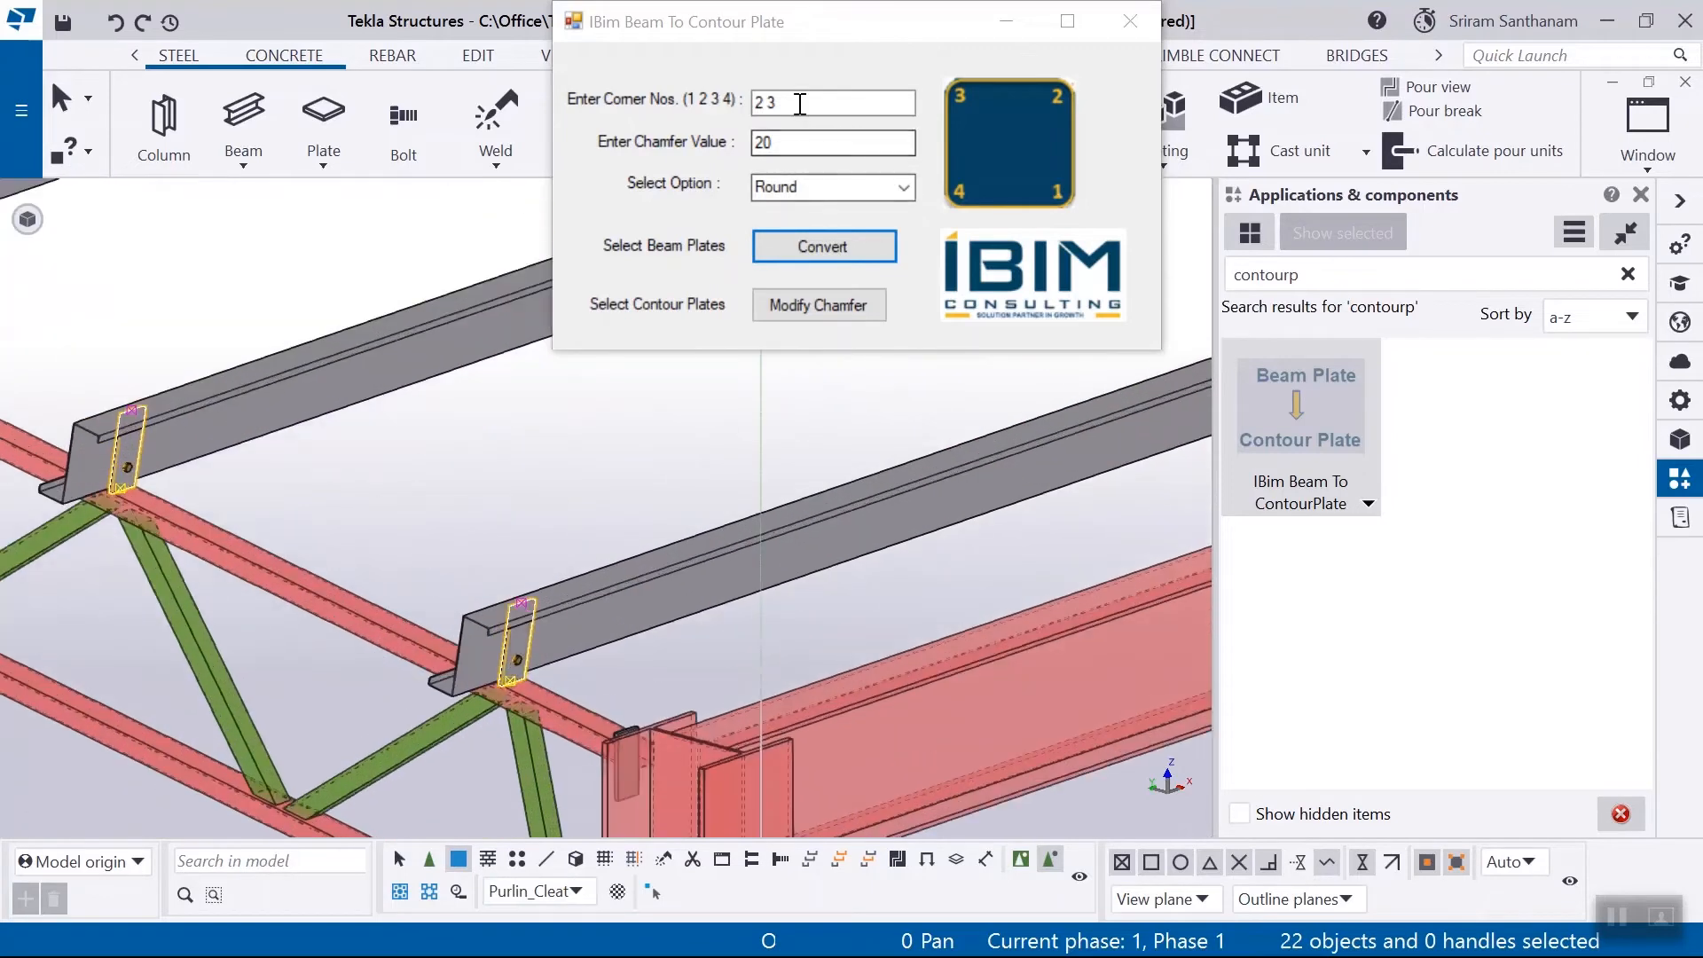
left_click(823, 247)
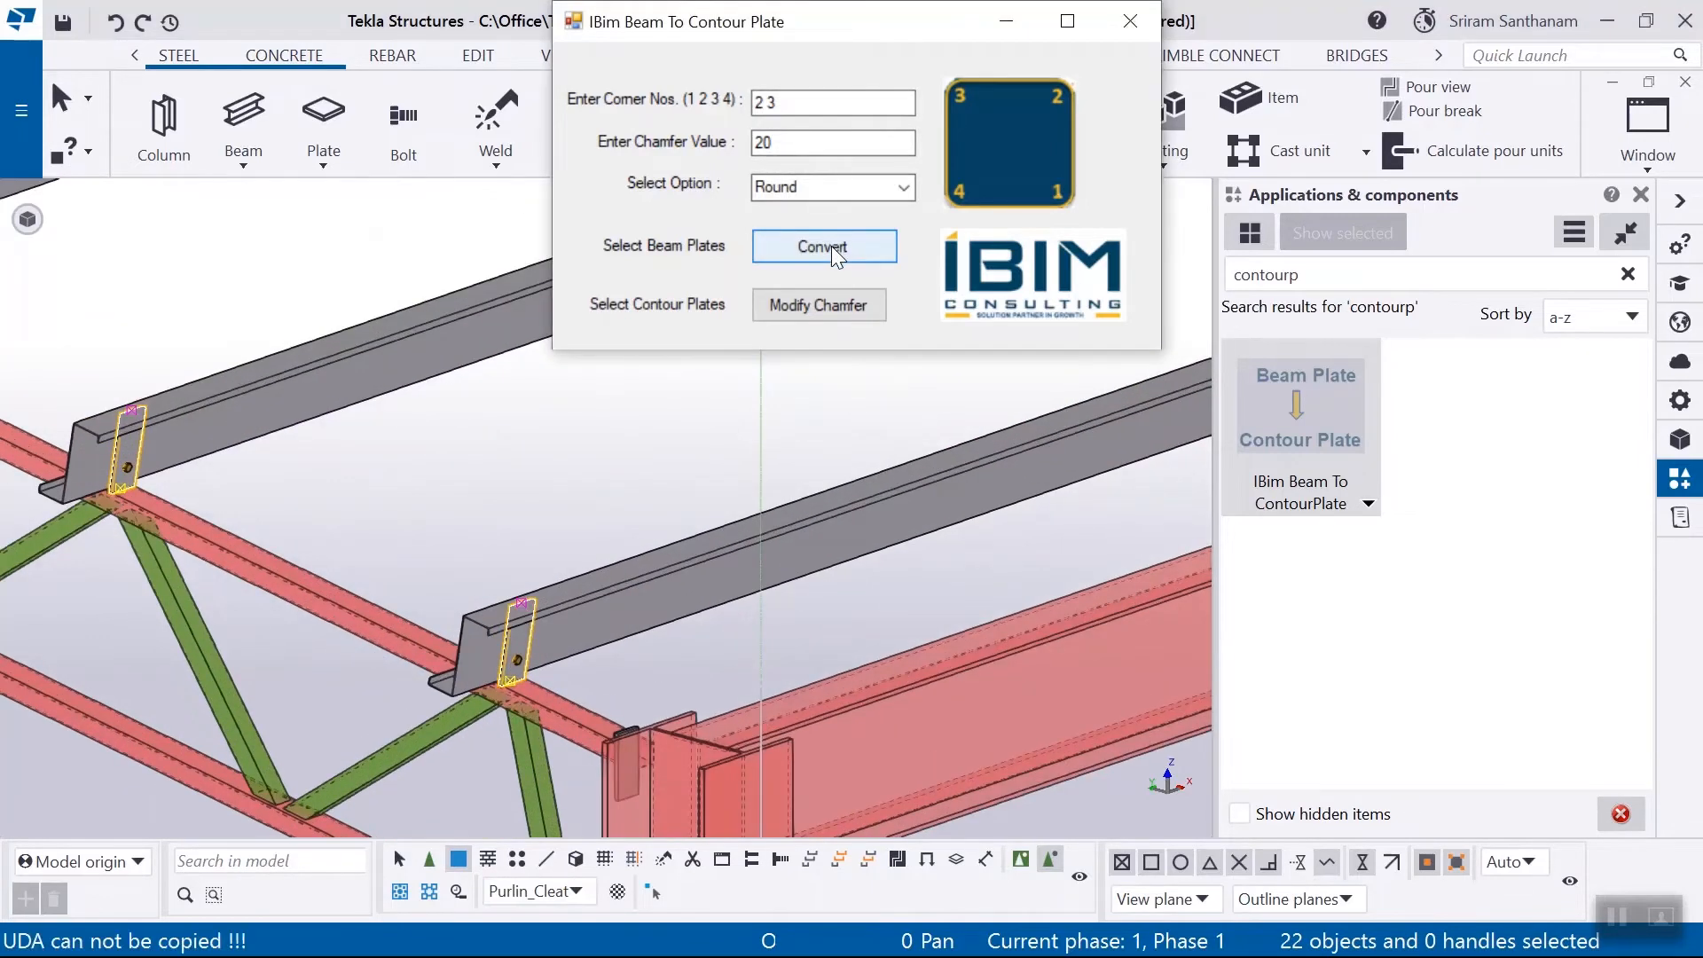
left_click(823, 247)
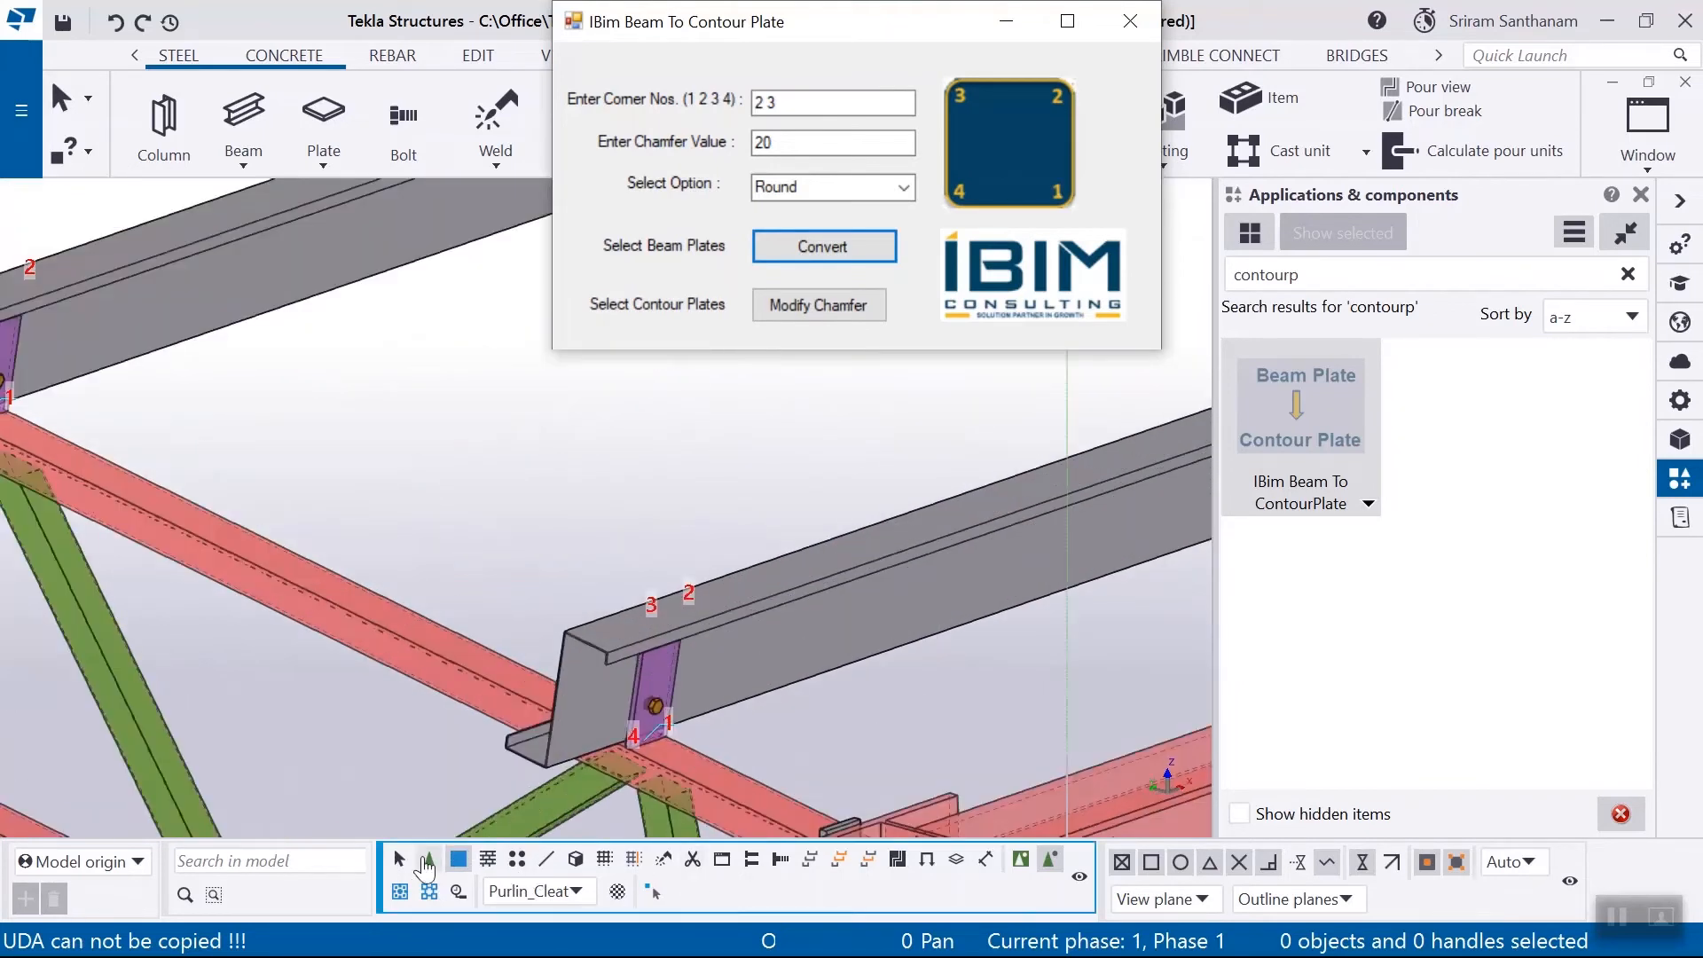
mouse_move(537, 890)
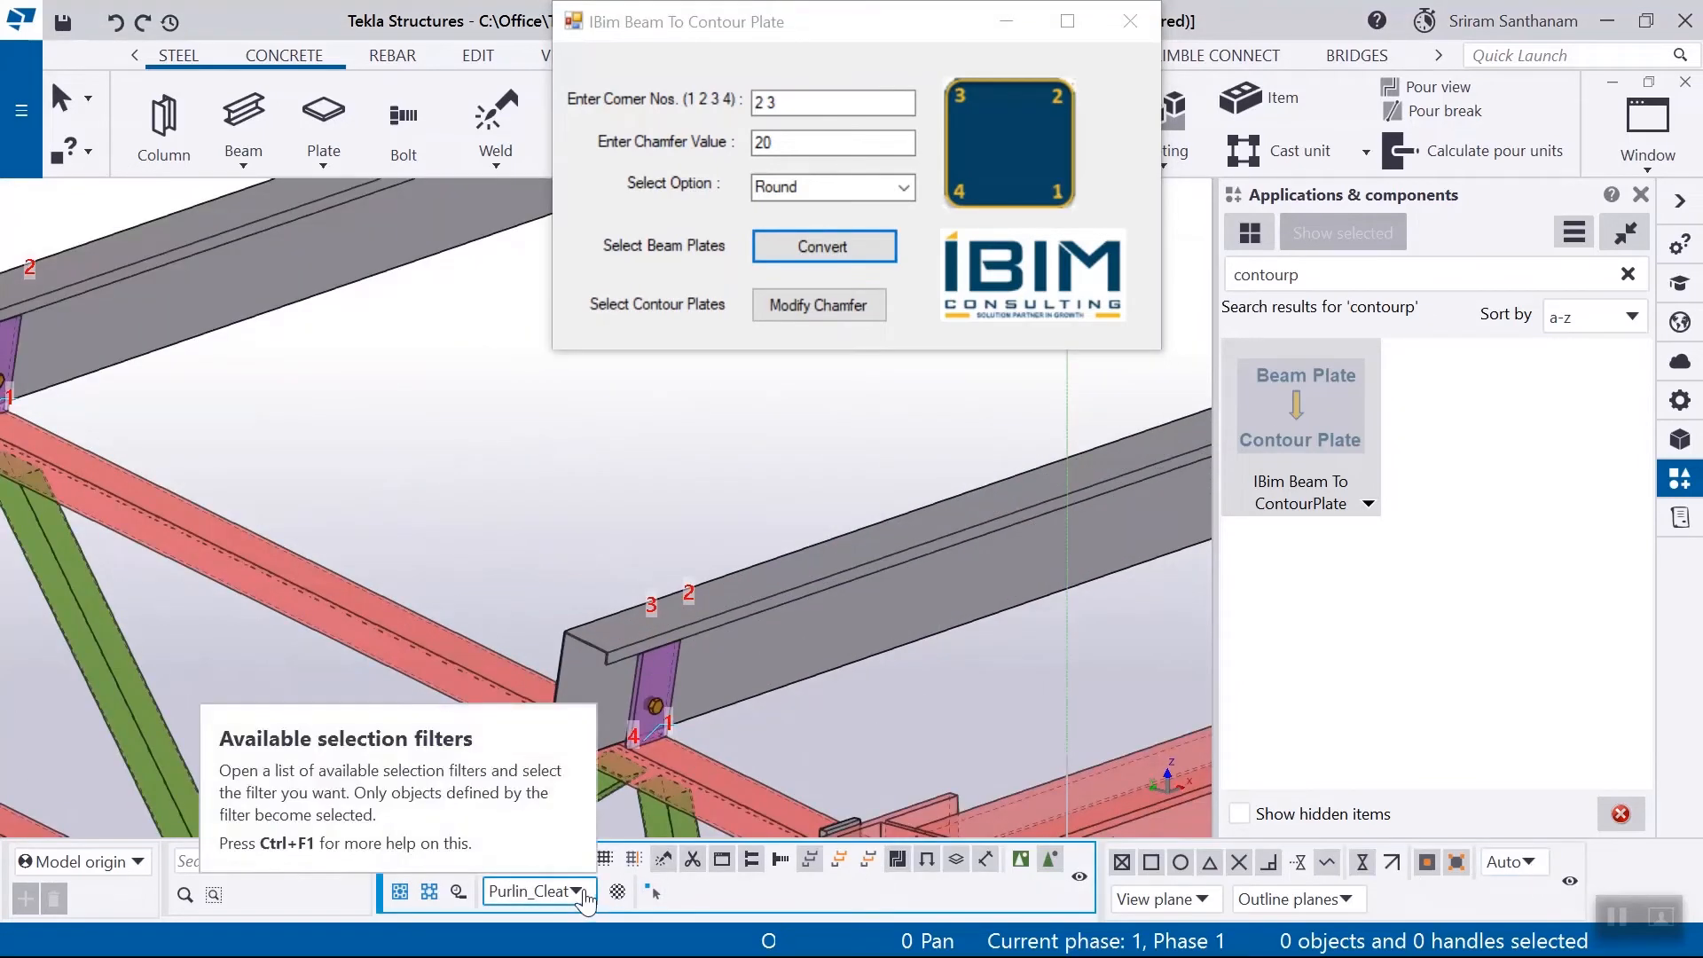
Inspect the converted roof cleats and Redraw View to clear the corner numbers.
right_click(652, 651)
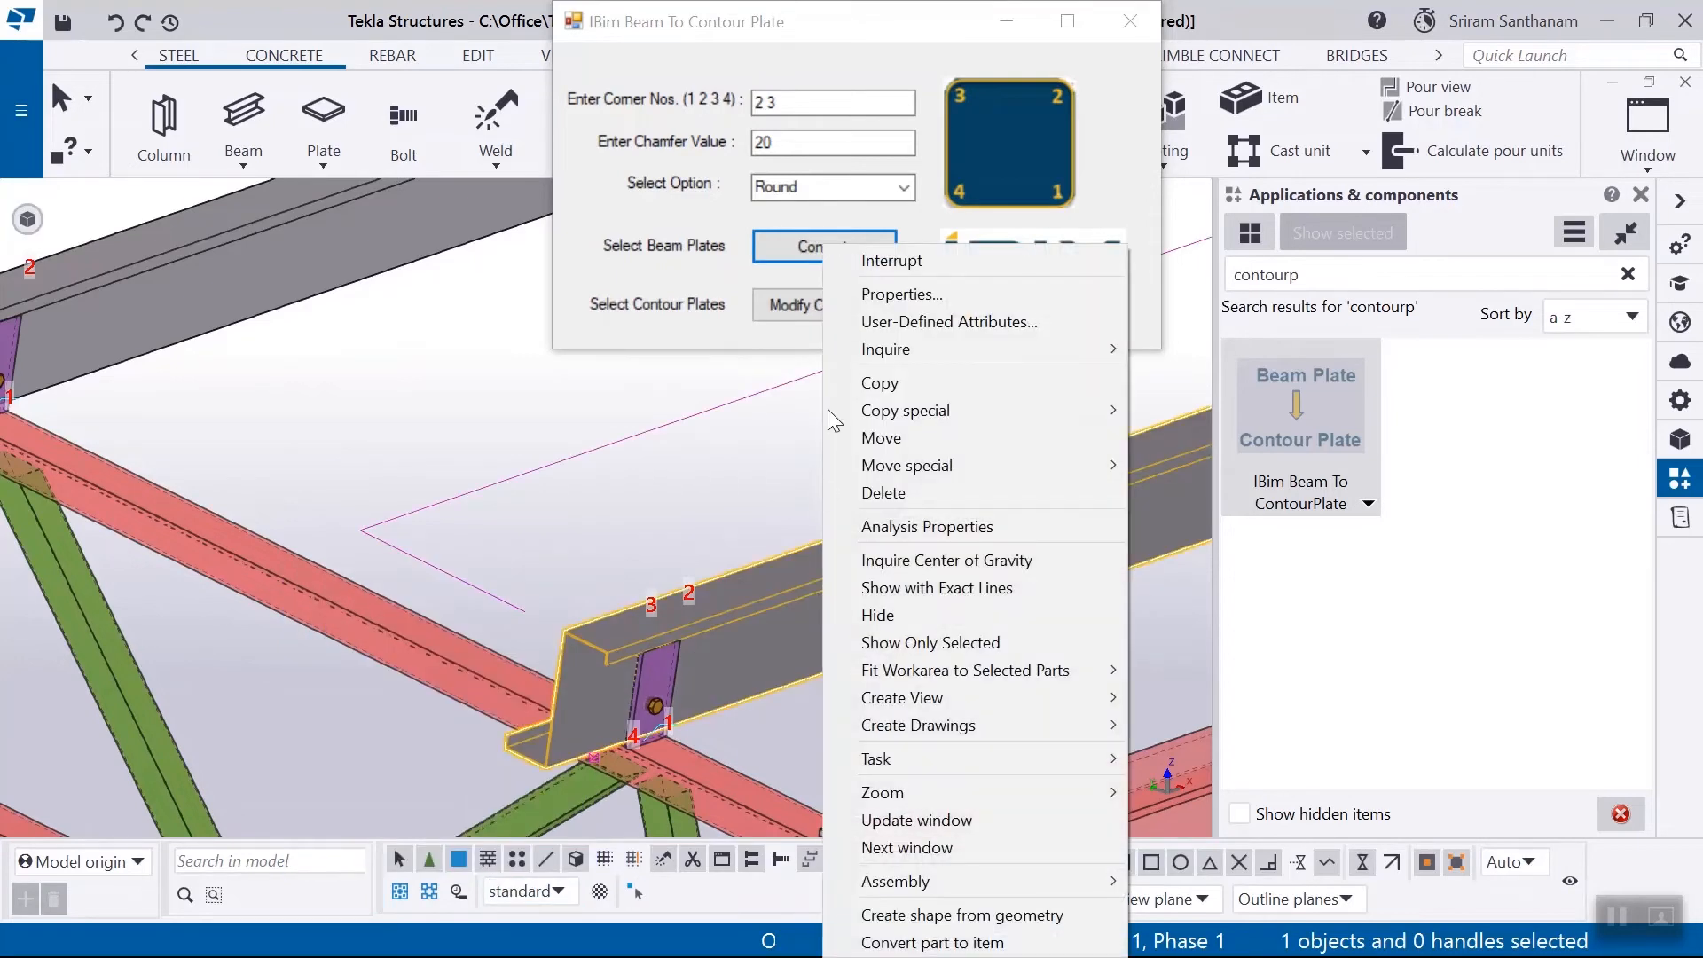
mouse_move(901, 616)
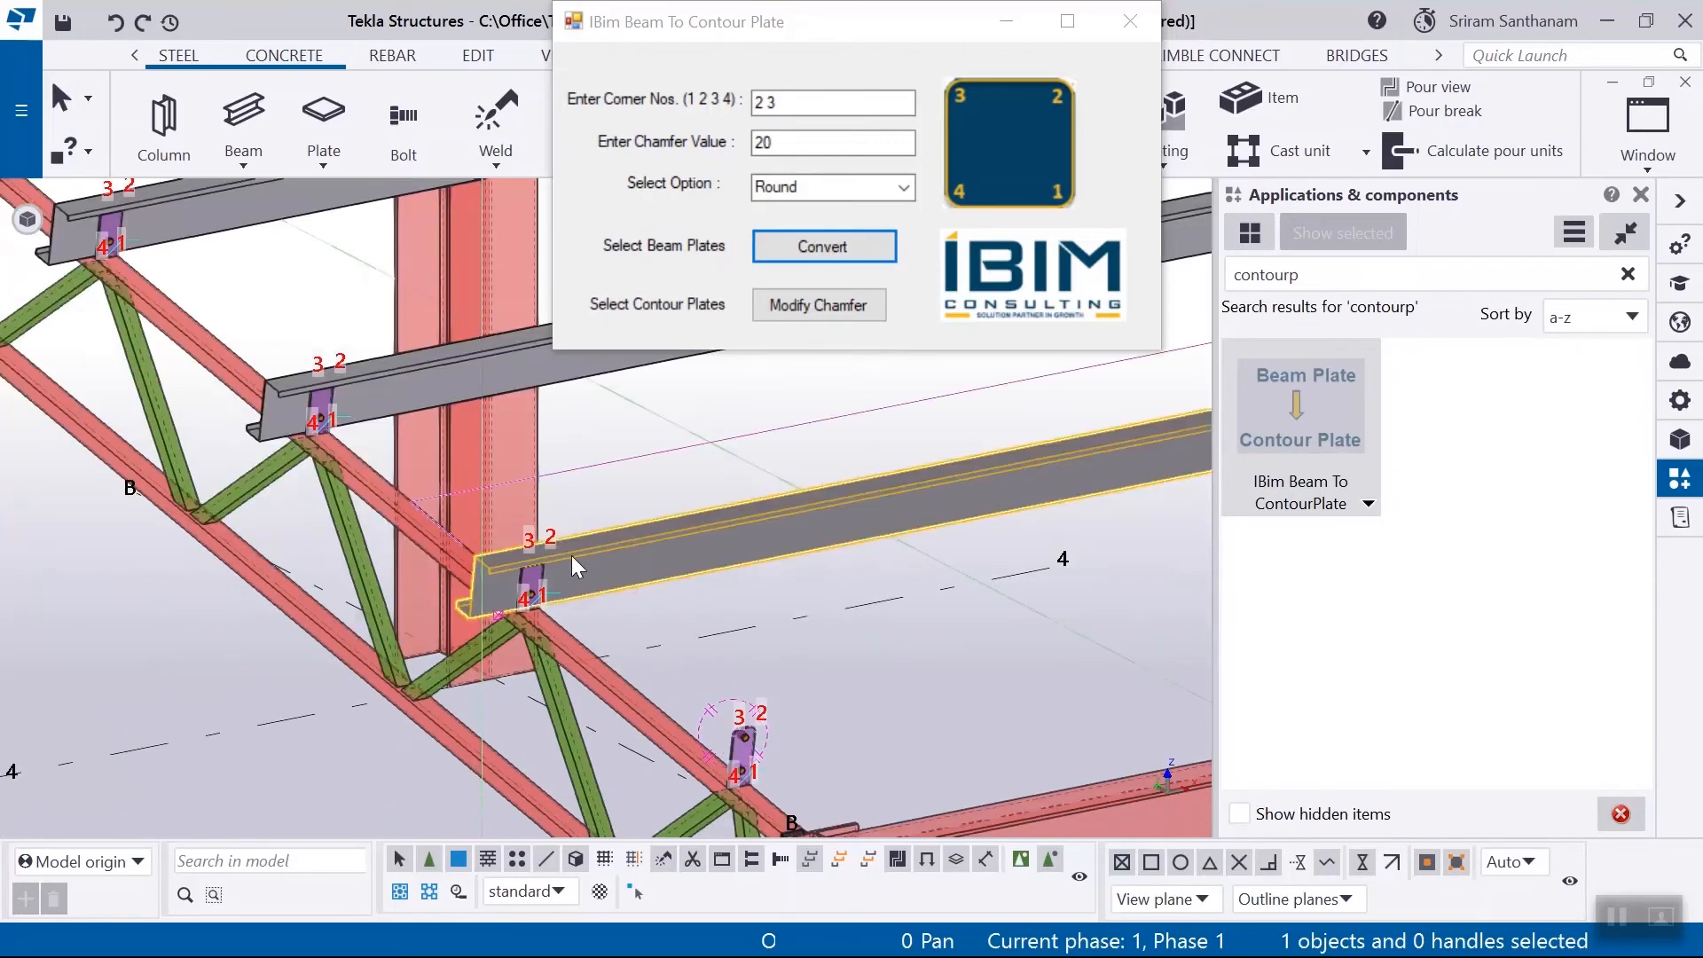
right_click(575, 565)
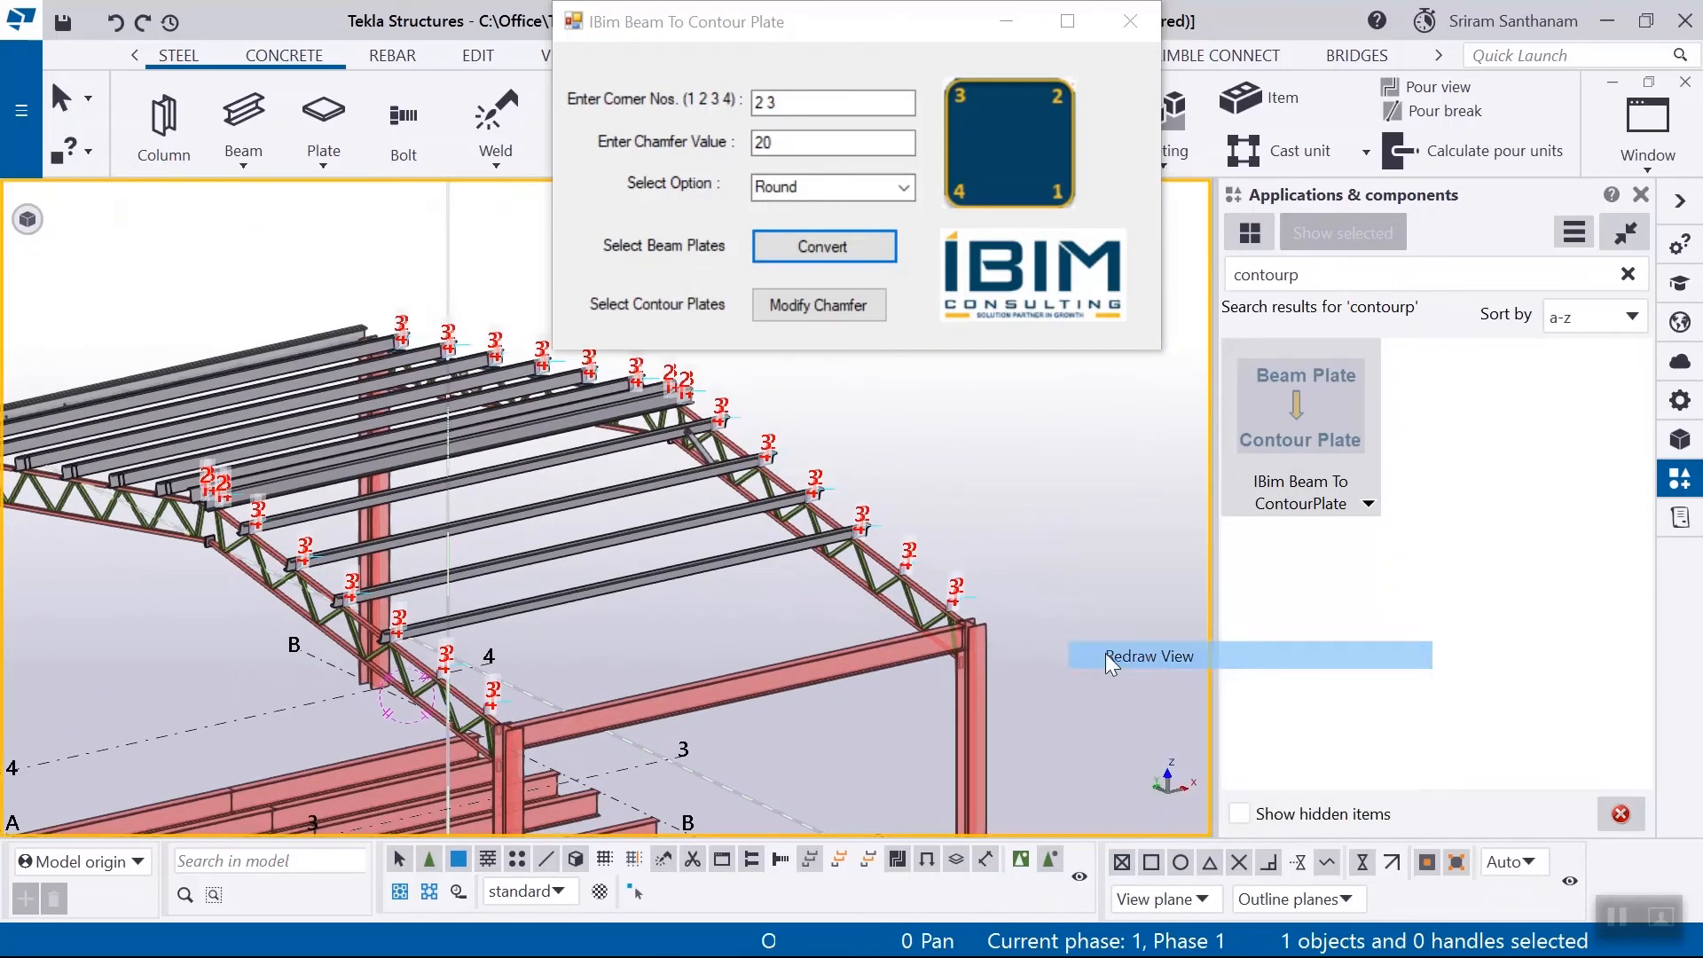
left_click(1148, 654)
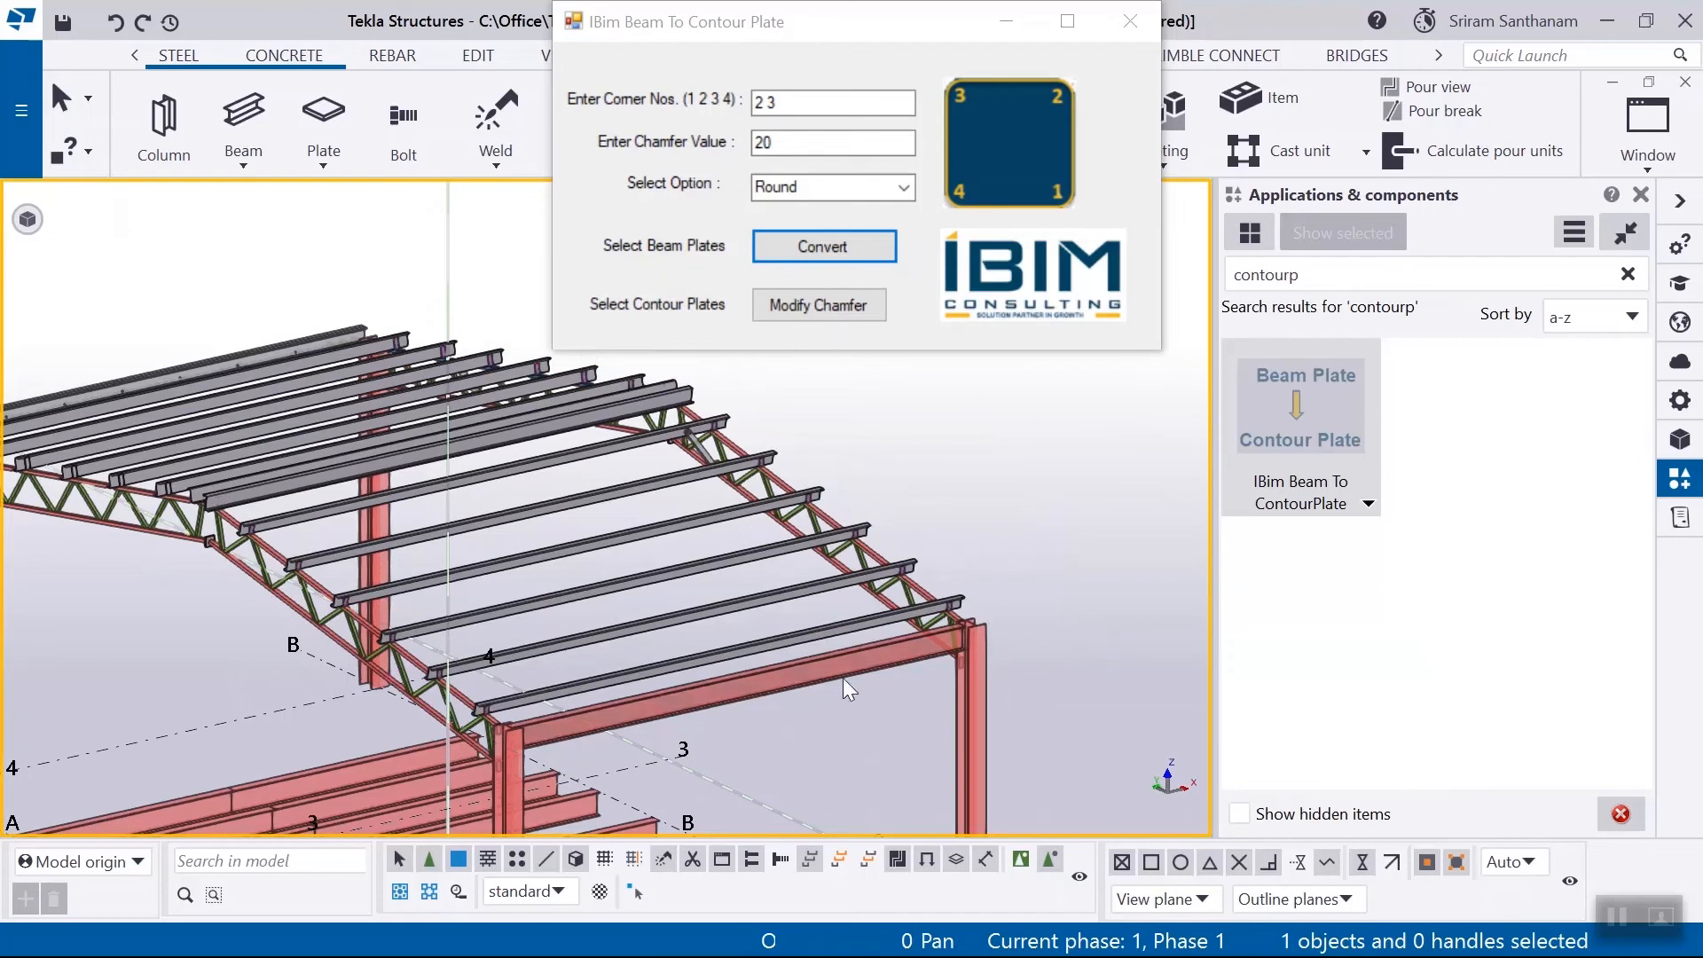